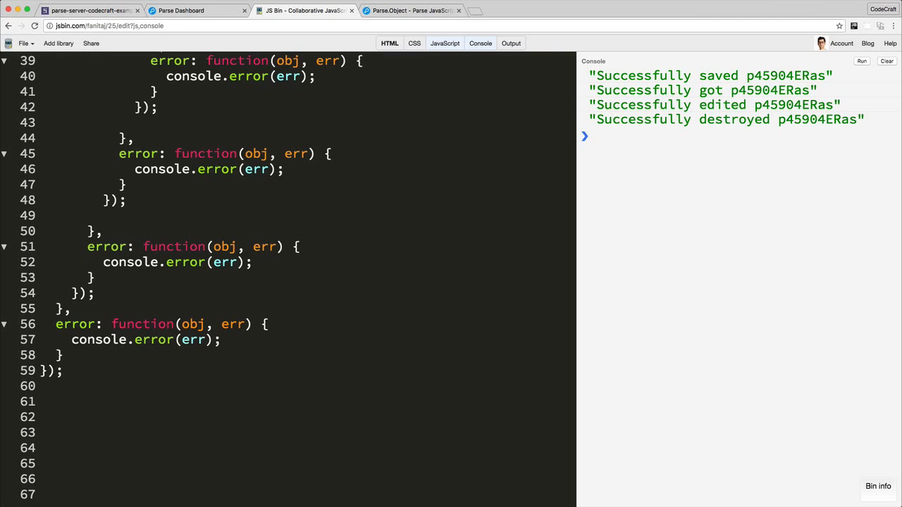
{"action": "mouse_move", "coordinate": [153, 433]}
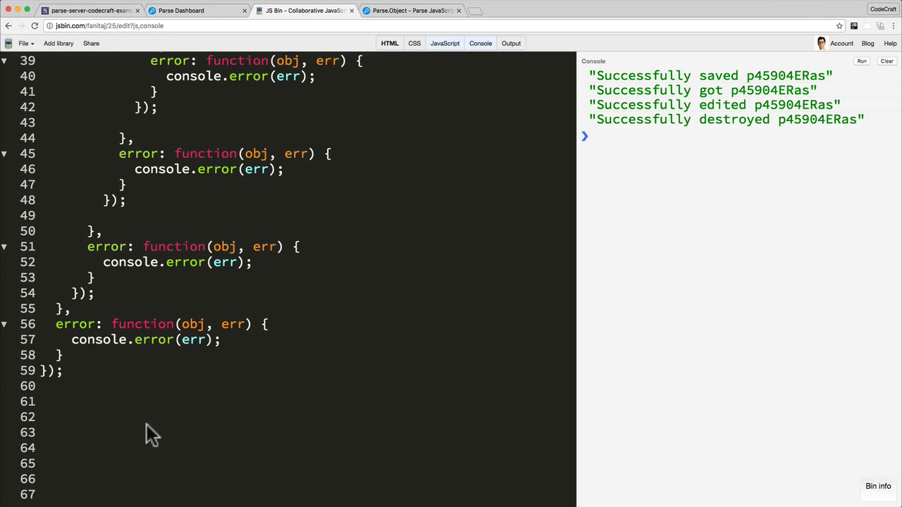
Declare a Comment class with Parse.Object.extend("Comment") and instantiate a new comment.
{"action": "type", "text": "v"}
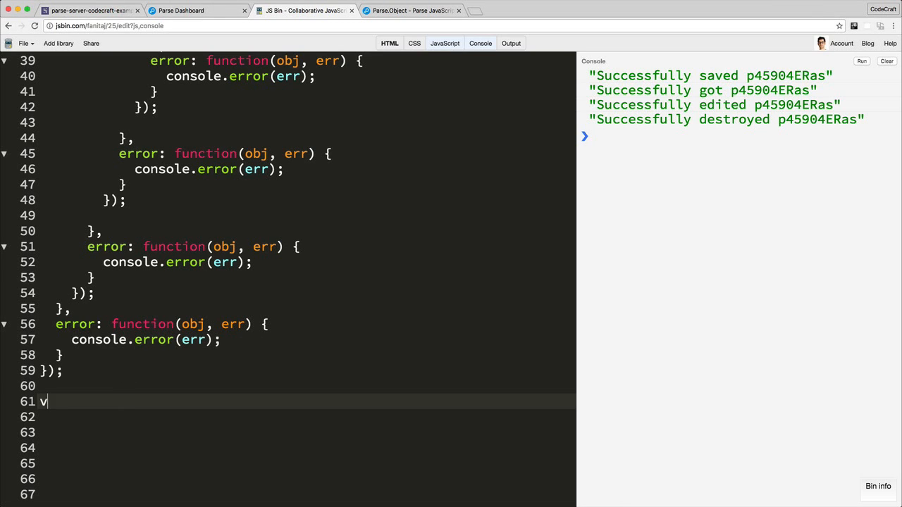
{"action": "type", "text": "ar Comment ="}
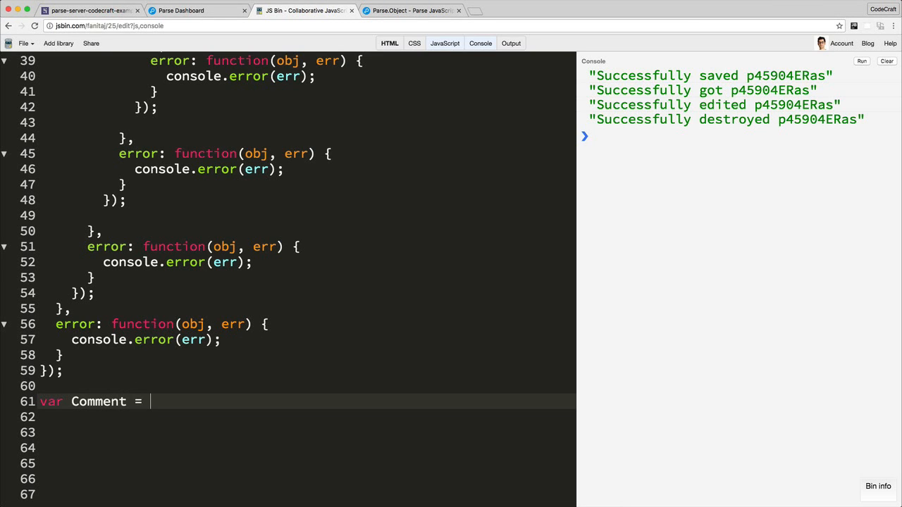
{"action": "type", "text": "Parse."}
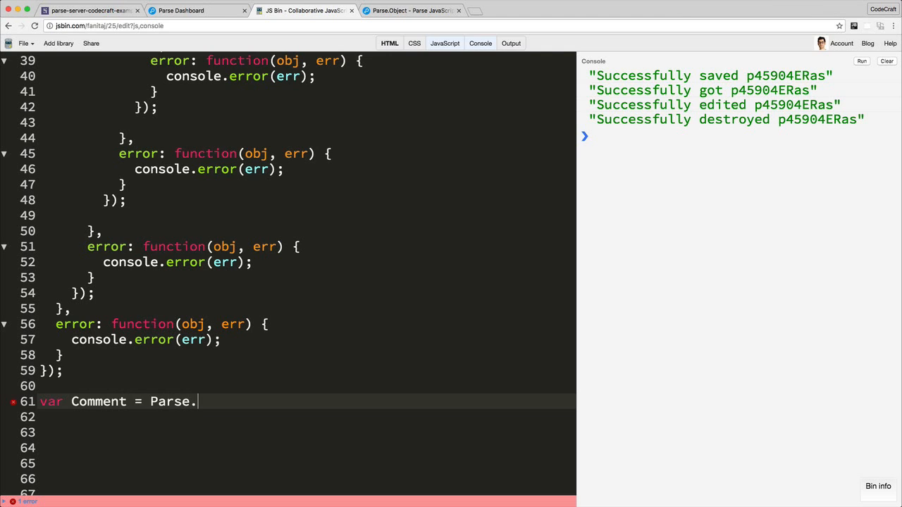
{"action": "type", "text": "Object.ext"}
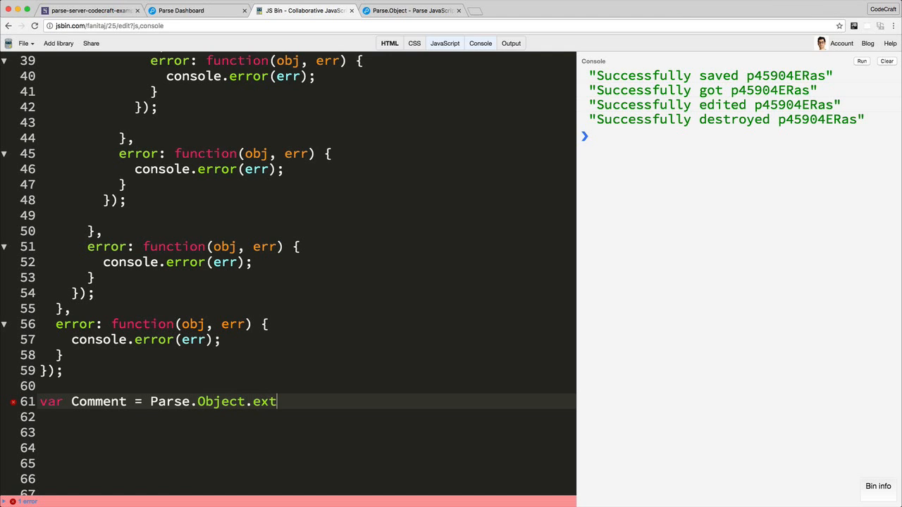
{"action": "type", "text": "end(\"Comment\")"}
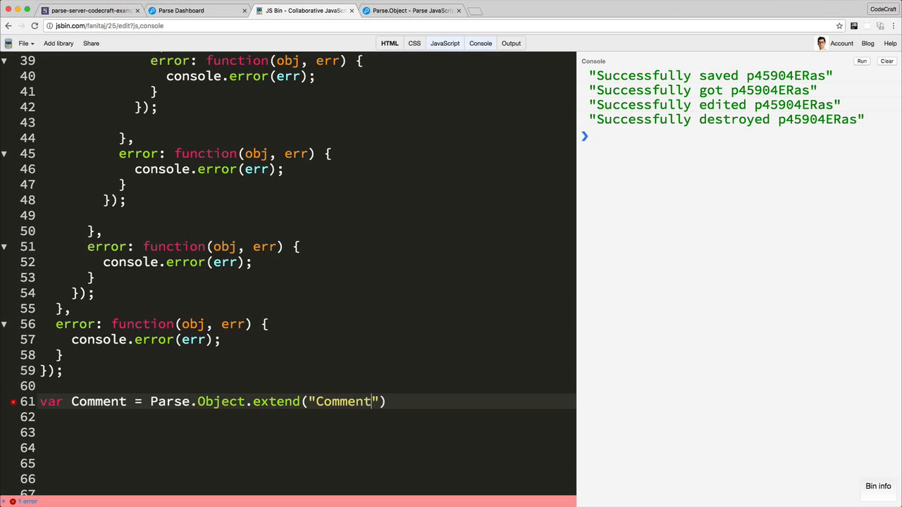
{"action": "type", "text": ";"}
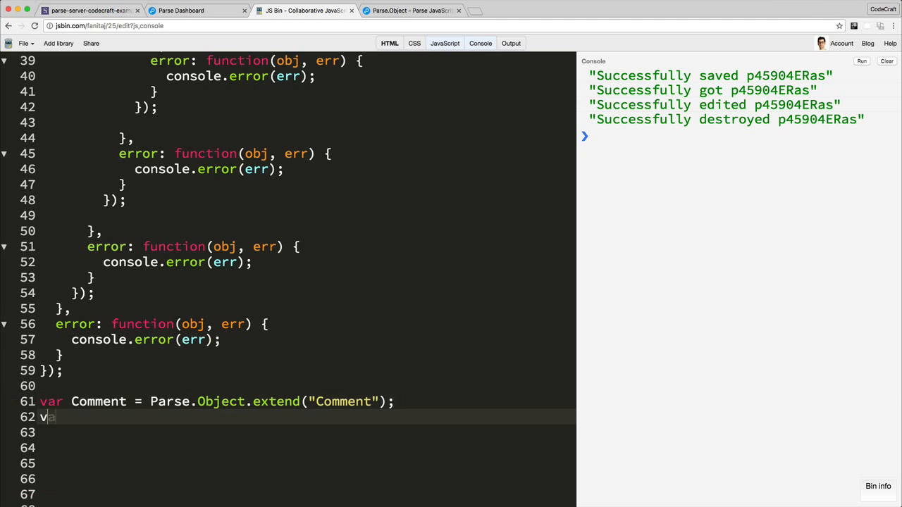
{"action": "type", "text": "ar comment"}
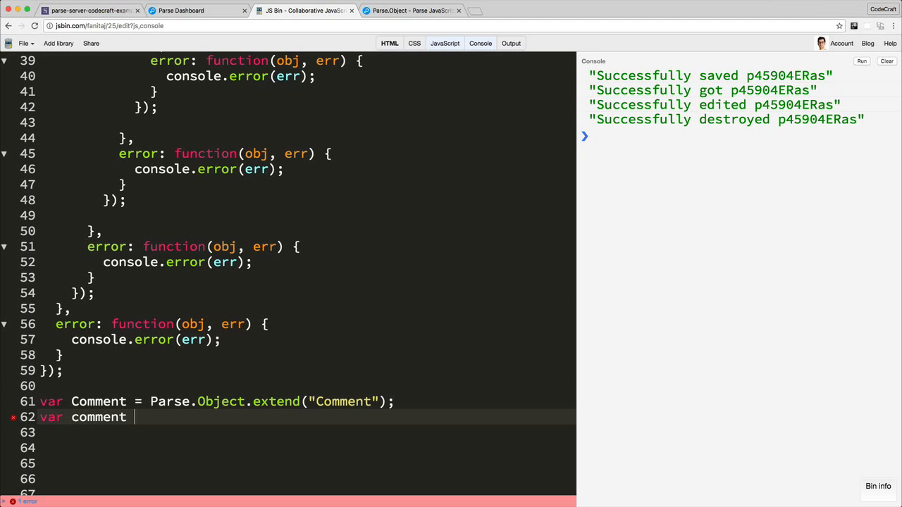
{"action": "type", "text": "= new"}
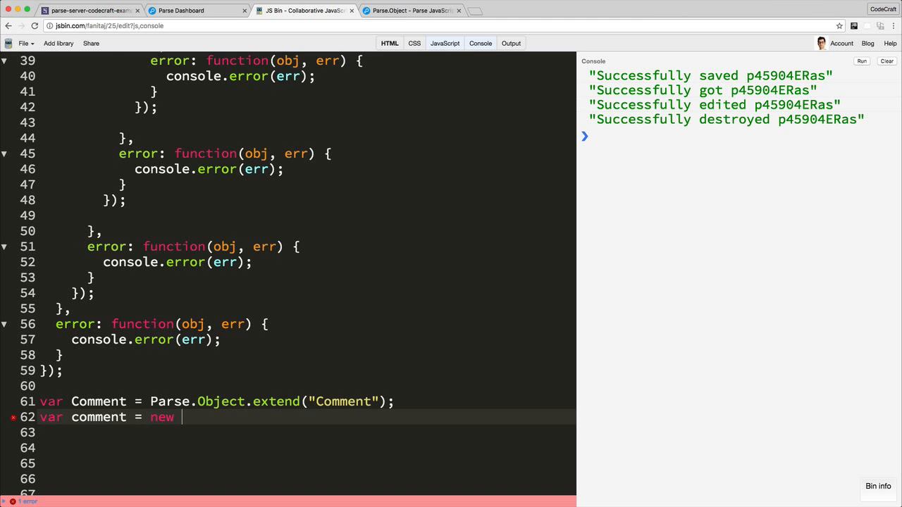
{"action": "type", "text": "Comment();"}
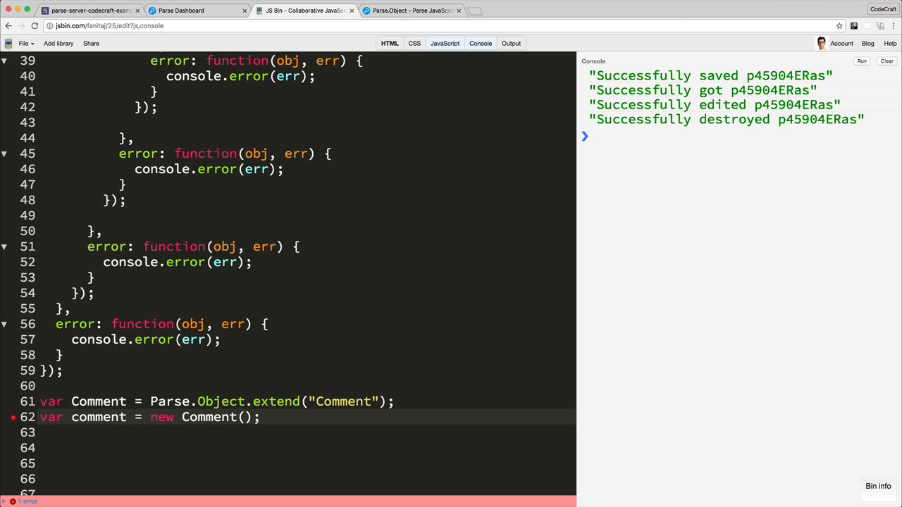
Set the comment's message to "This is an awesome post" and clear the console output.
{"action": "scroll", "scroll_direction": "down", "scroll_amount": 3}
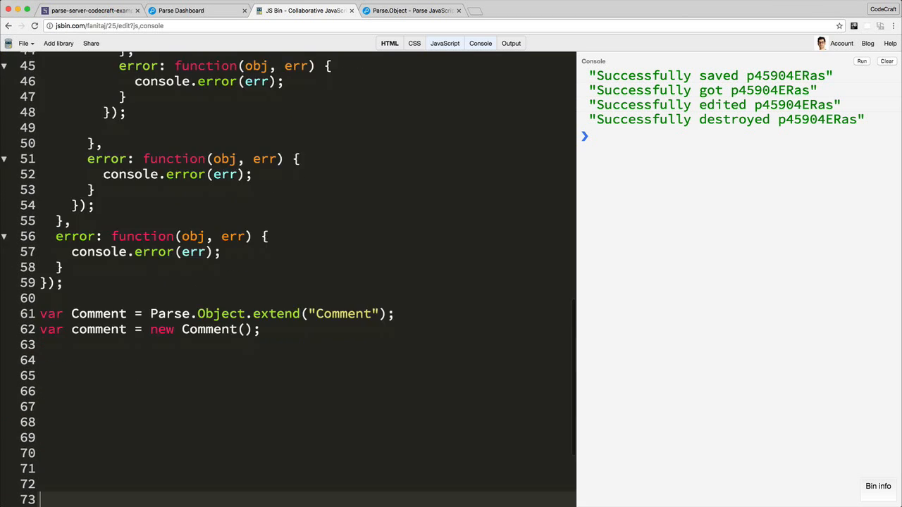
{"action": "type", "text": "comment.se"}
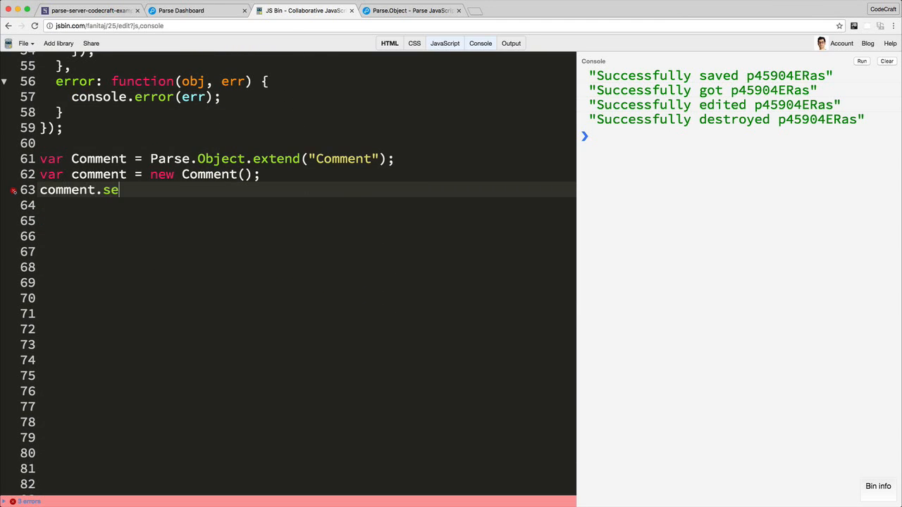
{"action": "type", "text": "t(\"messa\")"}
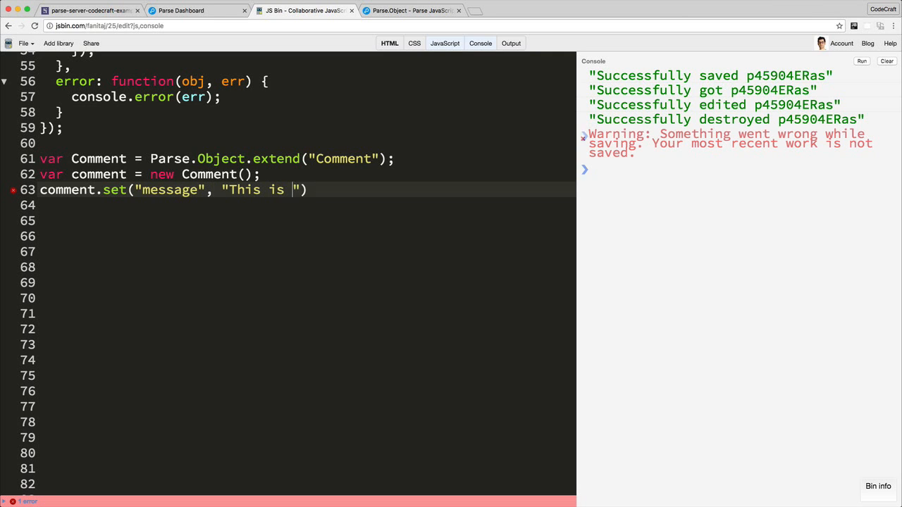
{"action": "type", "text": "an awesome post"}
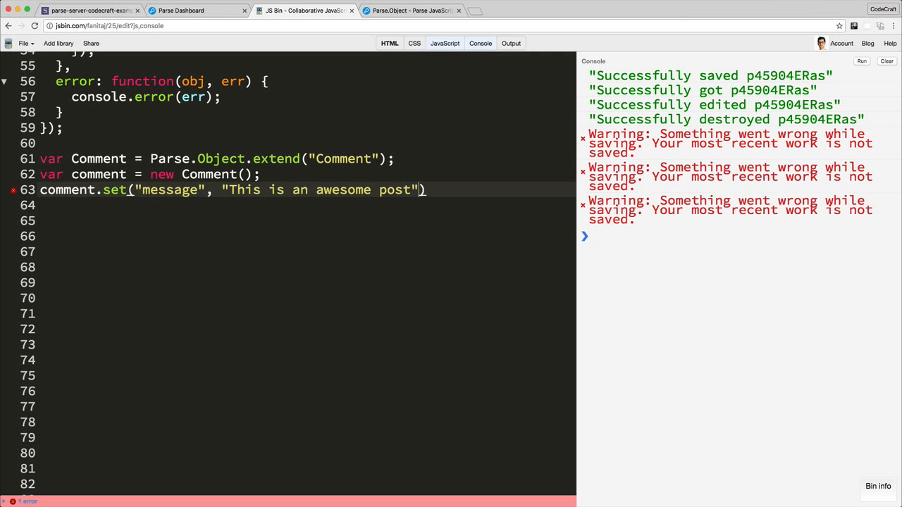
{"action": "type", "text": ";"}
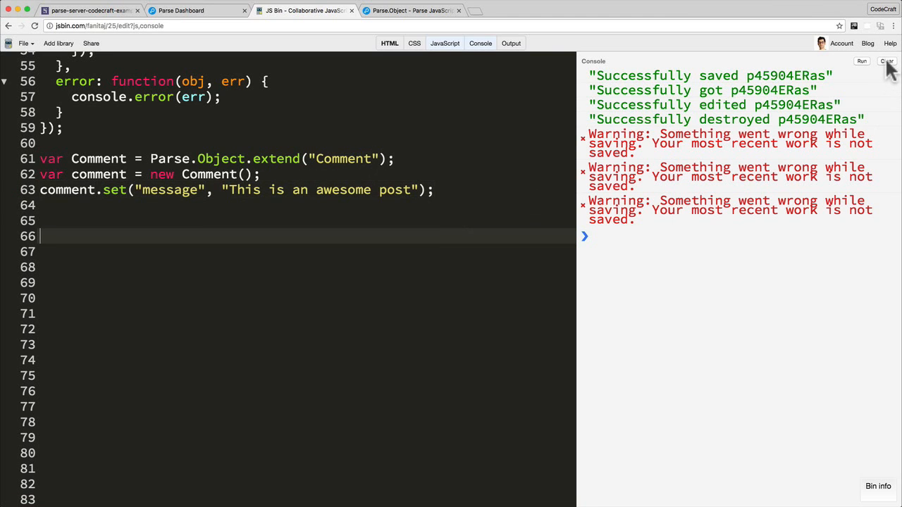
{"action": "left_click", "coordinate": [886, 61]}
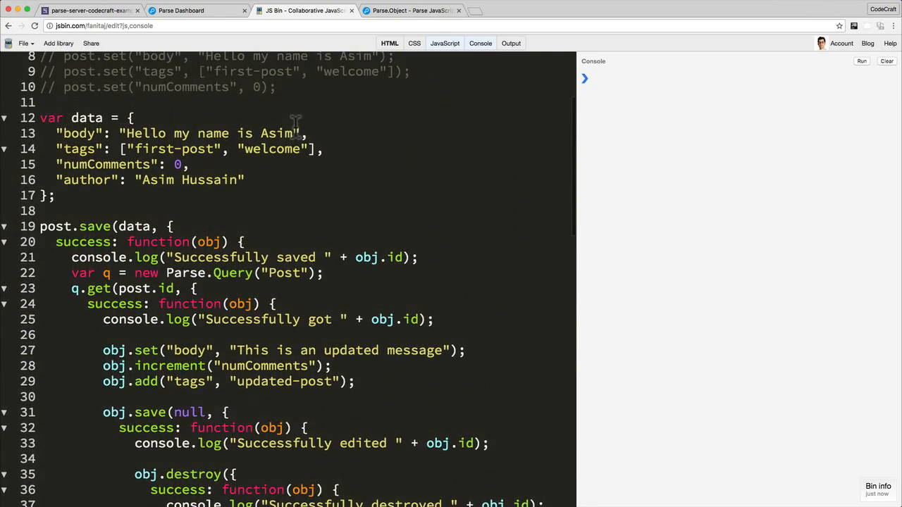
Add comment.set("parent", post); so the post becomes the comment's parent.
{"action": "scroll", "scroll_direction": "down", "scroll_amount": 3}
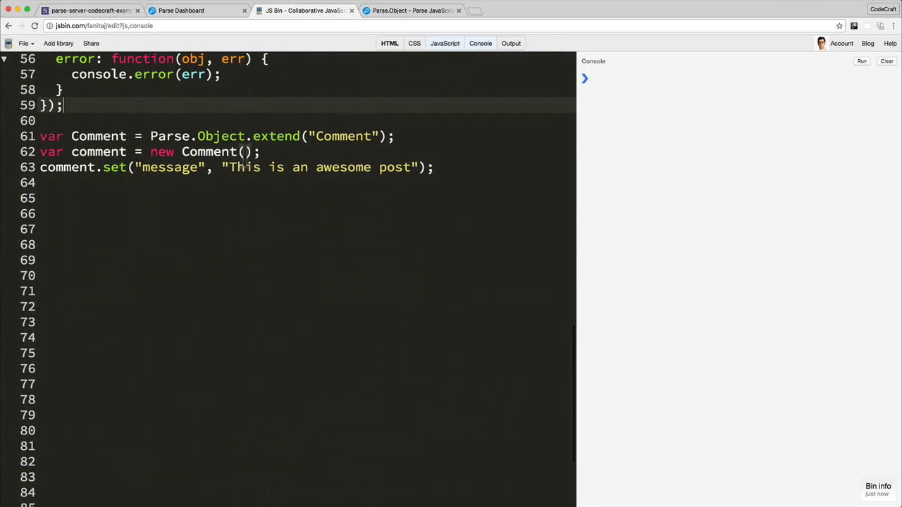
{"action": "type", "text": "com"}
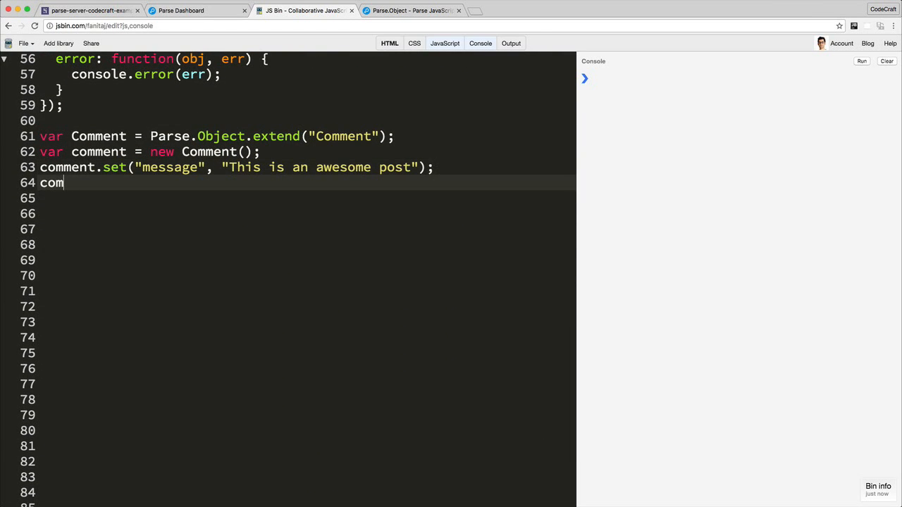
{"action": "type", "text": "ment.set(\"pa\")"}
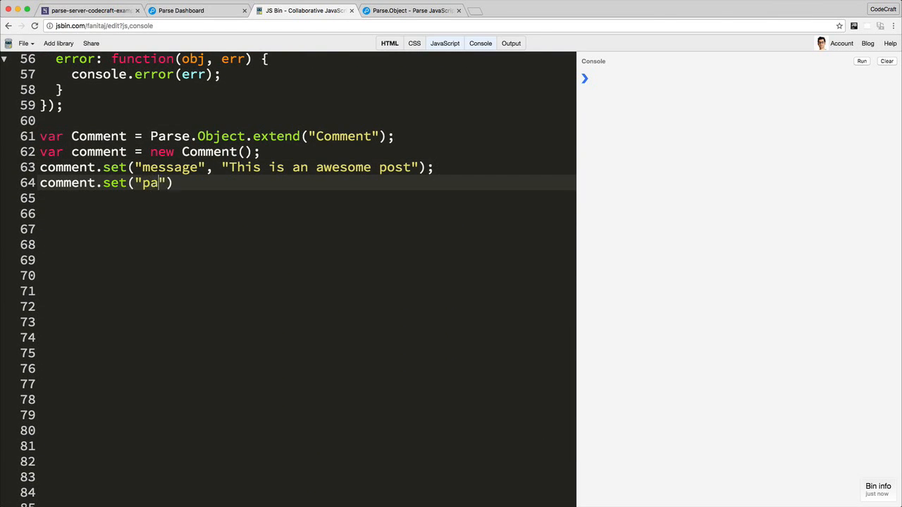
{"action": "type", "text": "rent\", post"}
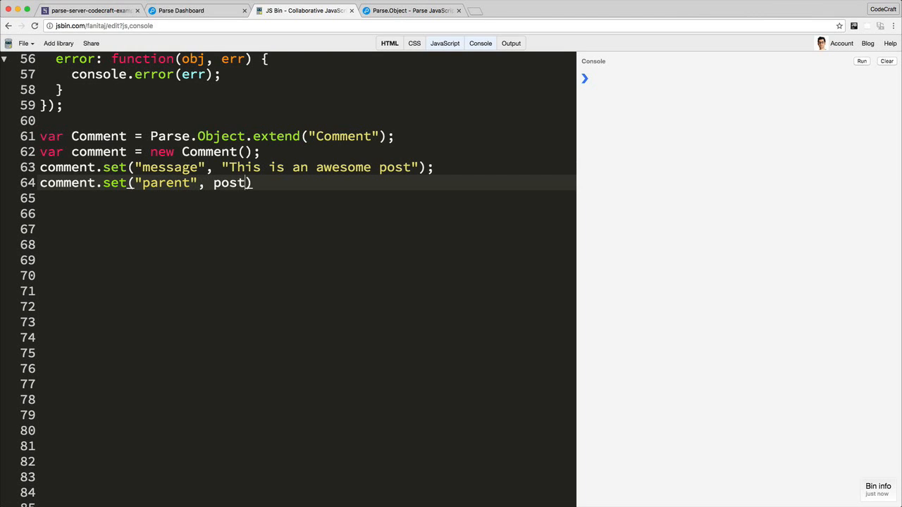
{"action": "type", "text": ";"}
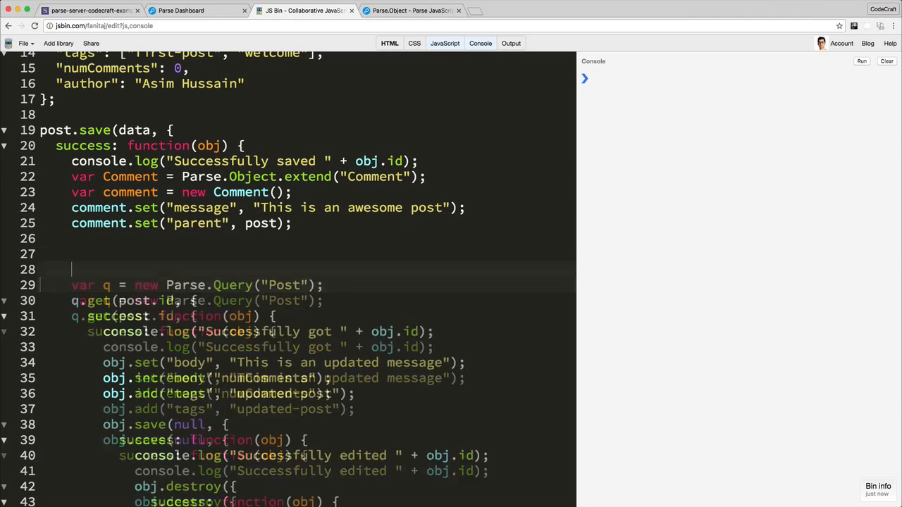
Add comment.save(null, { success: function(obj) { ... } }) inside the post's success handler.
{"action": "scroll", "scroll_direction": "down", "scroll_amount": 3}
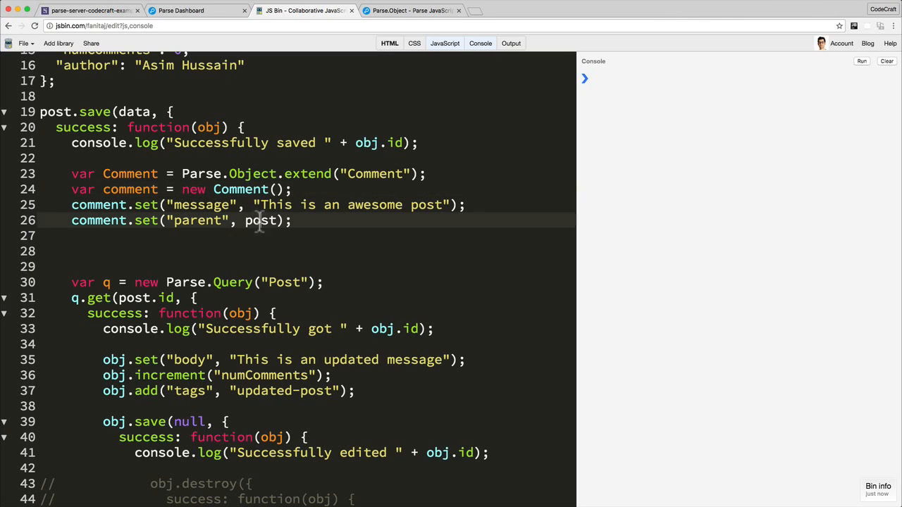
{"action": "double_click", "coordinate": [259, 219]}
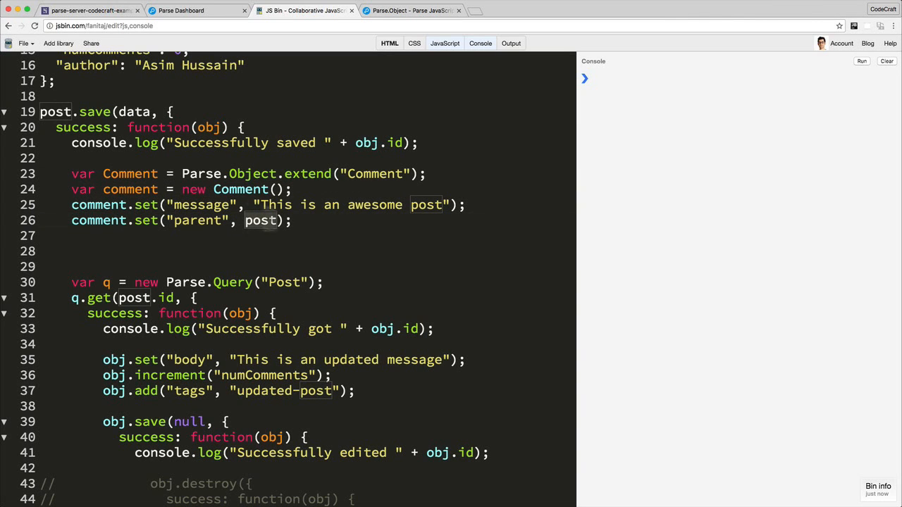
{"action": "type", "text": "comment"}
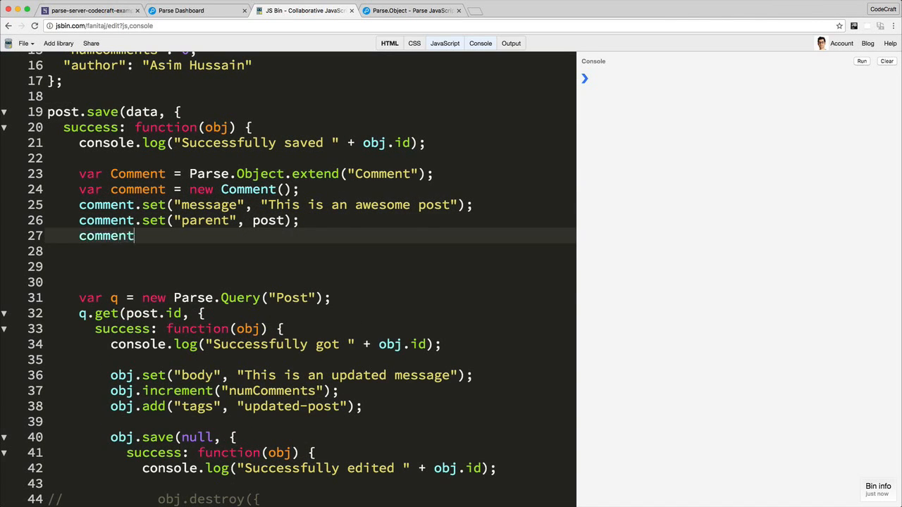
{"action": "type", "text": ".save()"}
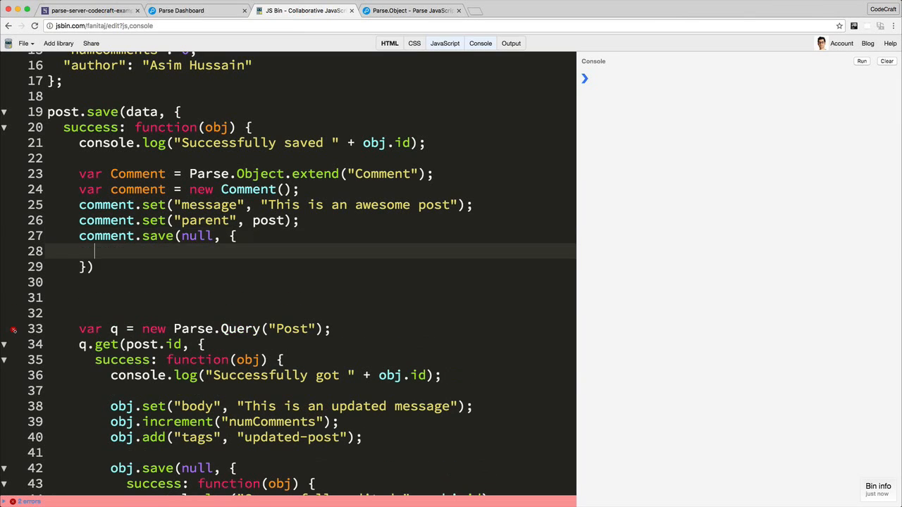
{"action": "type", "text": "success:"}
{"action": "left_click", "coordinate": [309, 267]}
{"action": "type", "text": ";"}
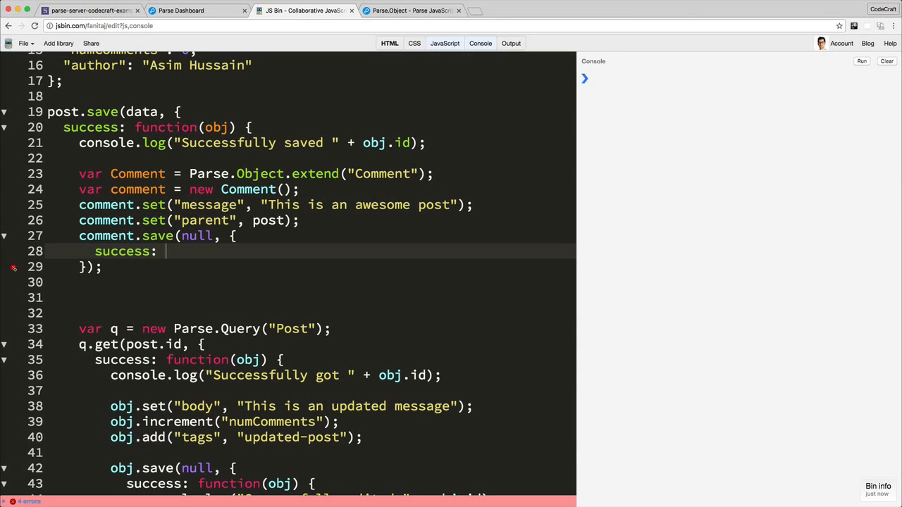
{"action": "type", "text": "function(obj) {"}
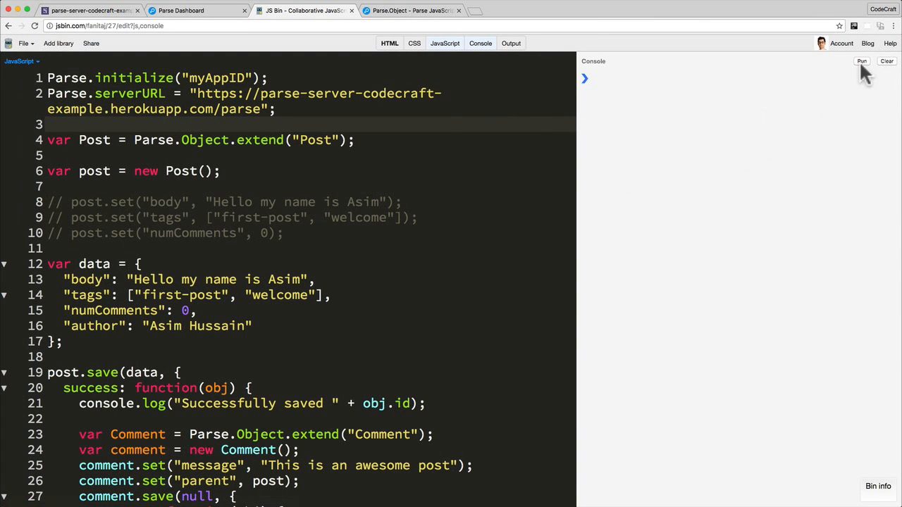
Run the script and select the saved comment's id in the console output.
{"action": "left_click", "coordinate": [861, 61]}
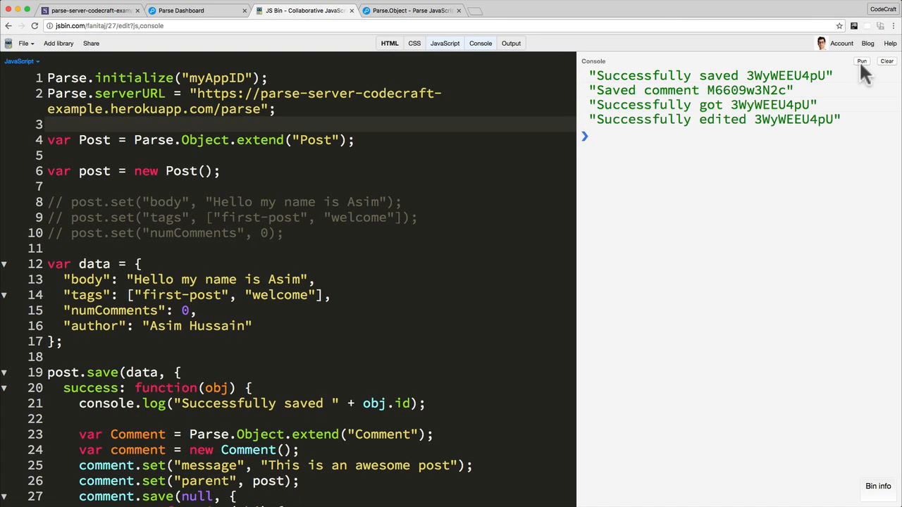
{"action": "double_click", "coordinate": [704, 75]}
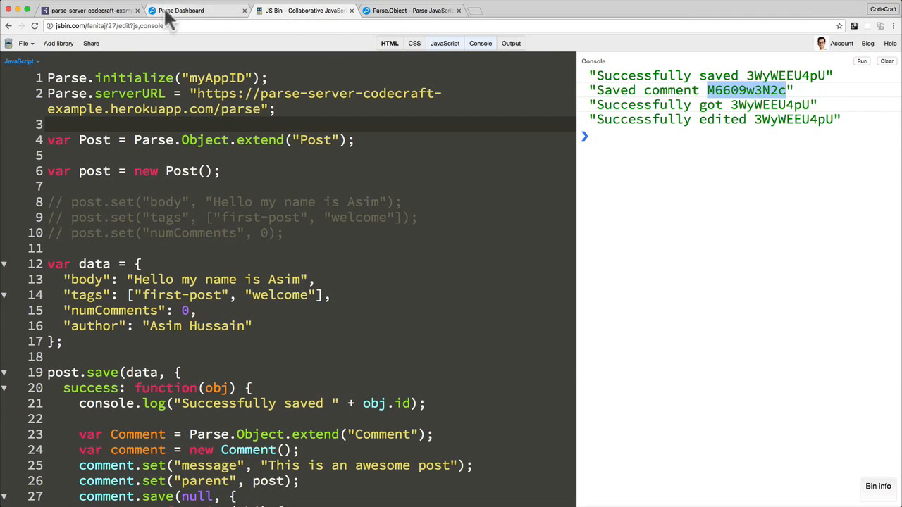
Switch to Parse Dashboard, view the Comment class and inspect its parent pointer to a Post.
{"action": "left_click", "coordinate": [198, 10]}
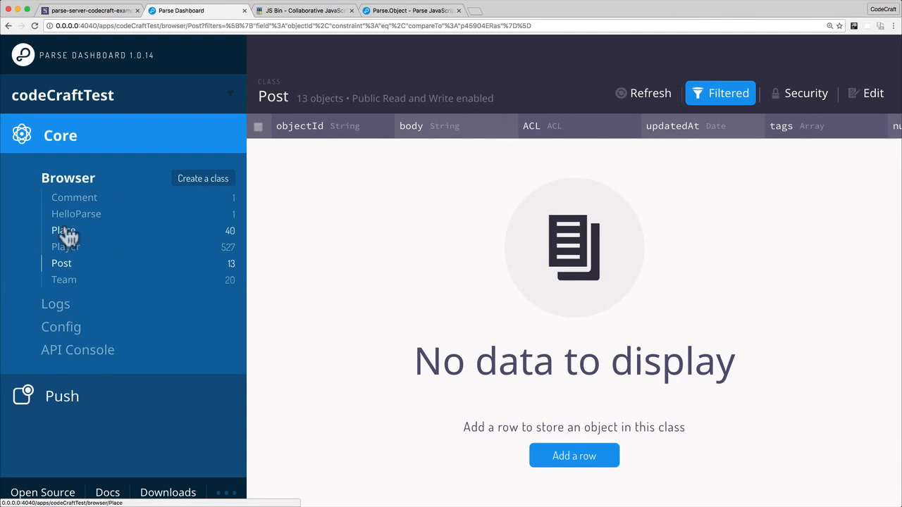
{"action": "left_click", "coordinate": [74, 197]}
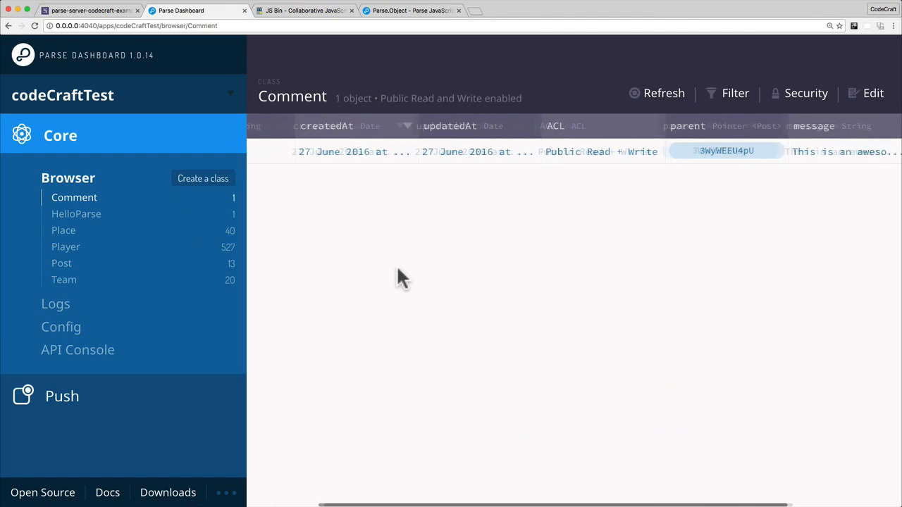
{"action": "left_click", "coordinate": [725, 151]}
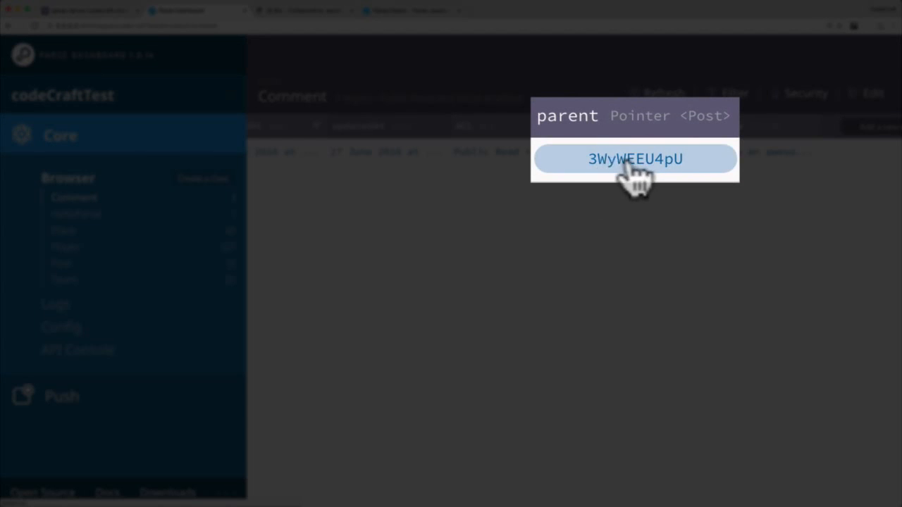
{"action": "mouse_move", "coordinate": [648, 130]}
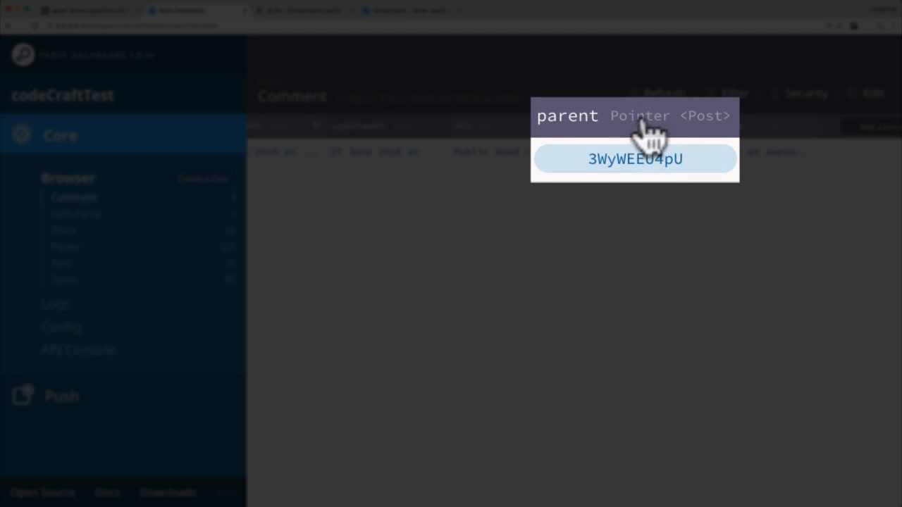
{"action": "mouse_move", "coordinate": [623, 137]}
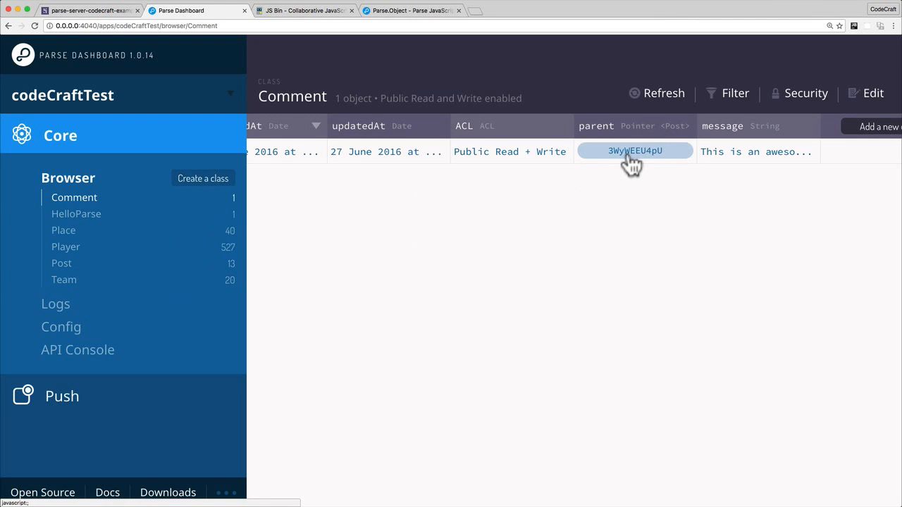
{"action": "left_click", "coordinate": [634, 151]}
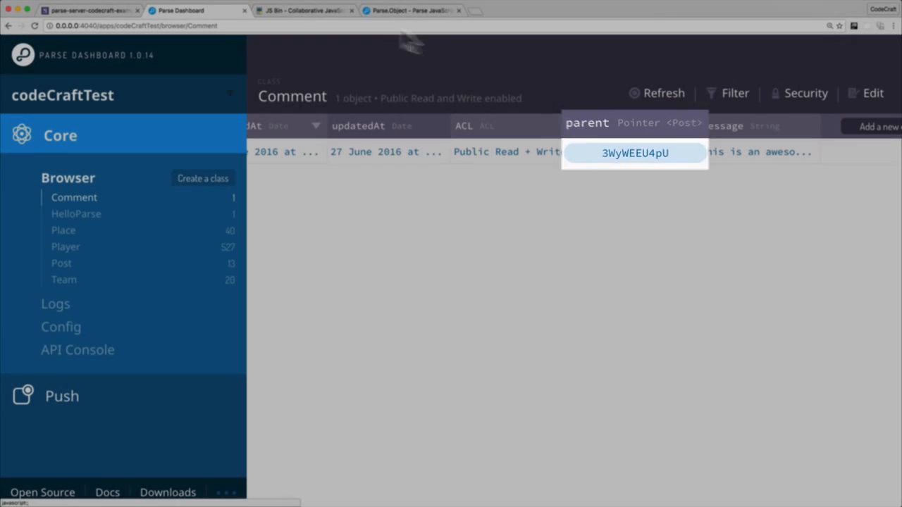
Follow the parent pointer to post 3WyWEEU4pU, then return to the Comment class table.
{"action": "left_click", "coordinate": [303, 10]}
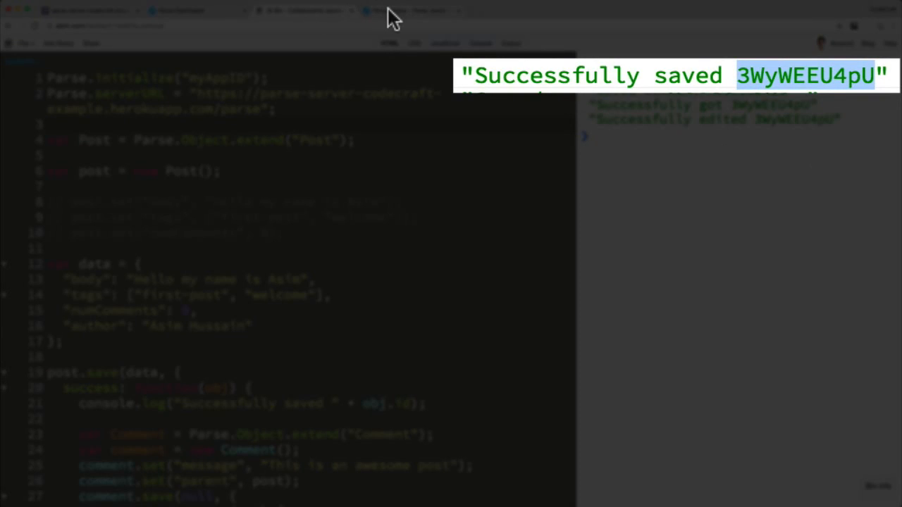
{"action": "left_click", "coordinate": [182, 10]}
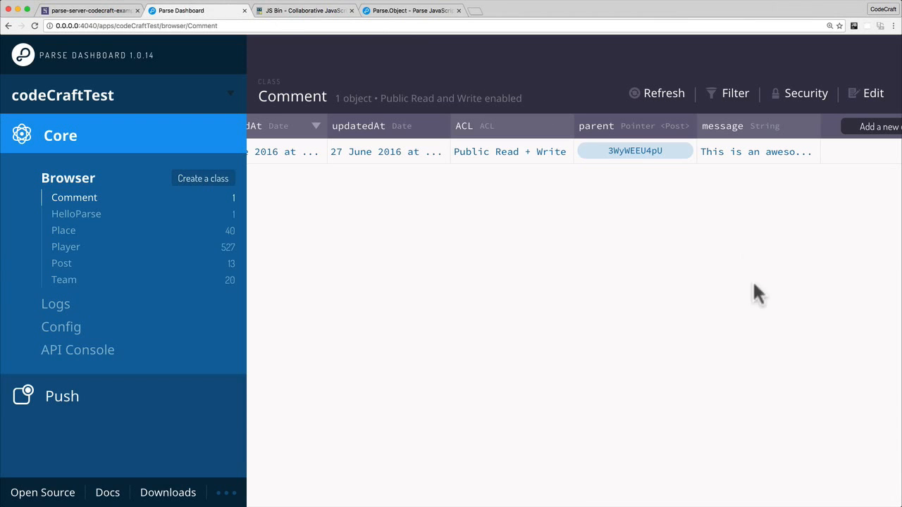
{"action": "left_click", "coordinate": [634, 151]}
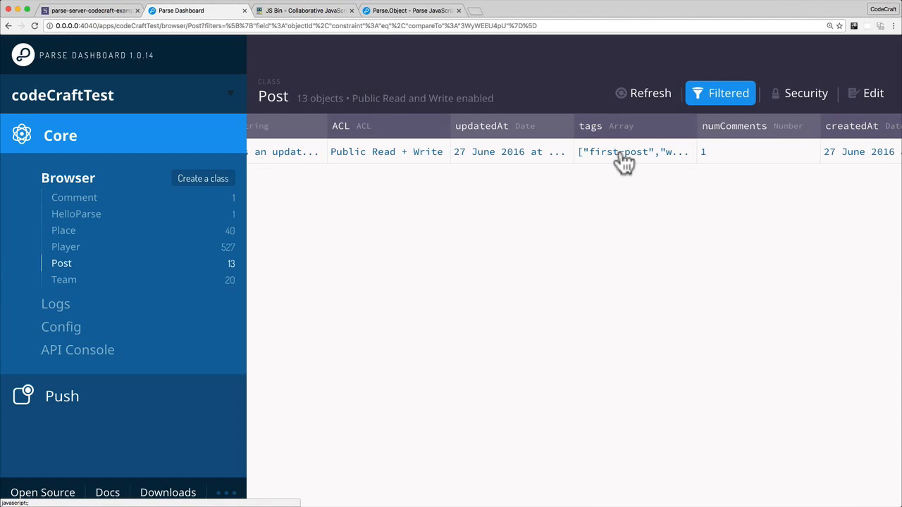
{"action": "mouse_move", "coordinate": [66, 275]}
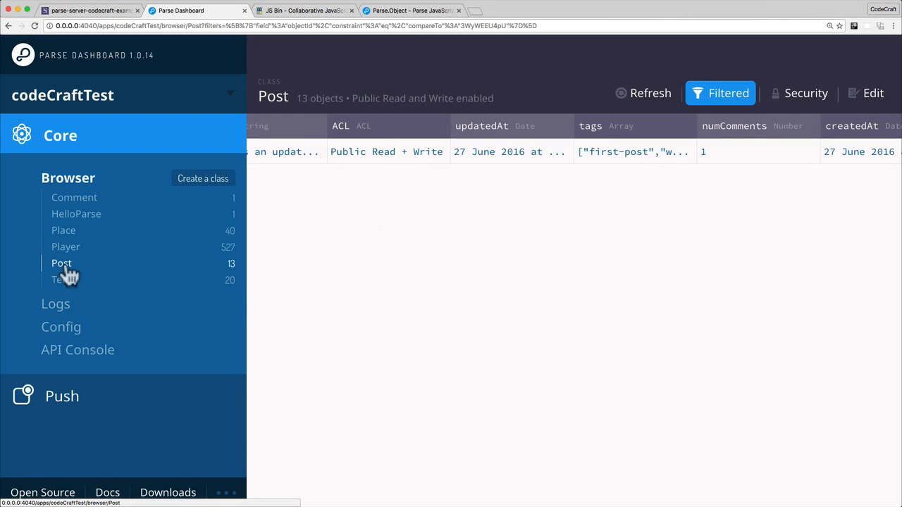
{"action": "left_click", "coordinate": [720, 93]}
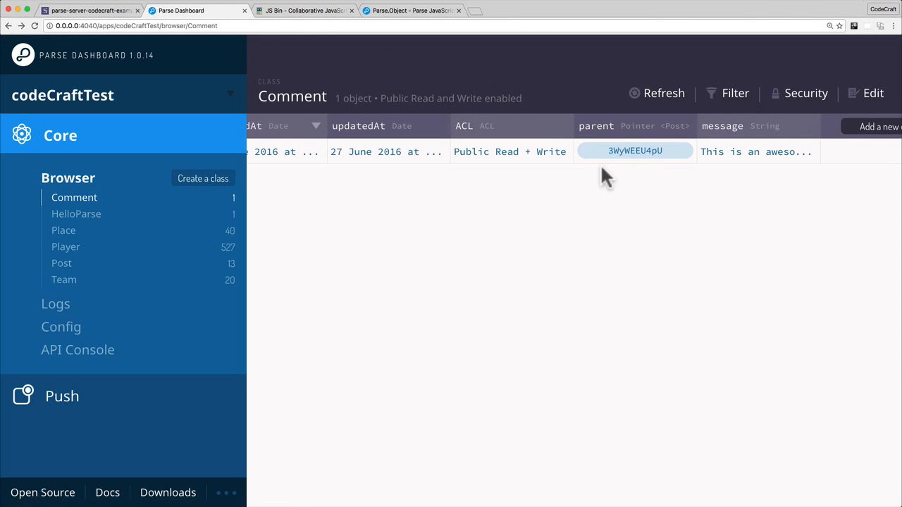
{"action": "mouse_move", "coordinate": [659, 181]}
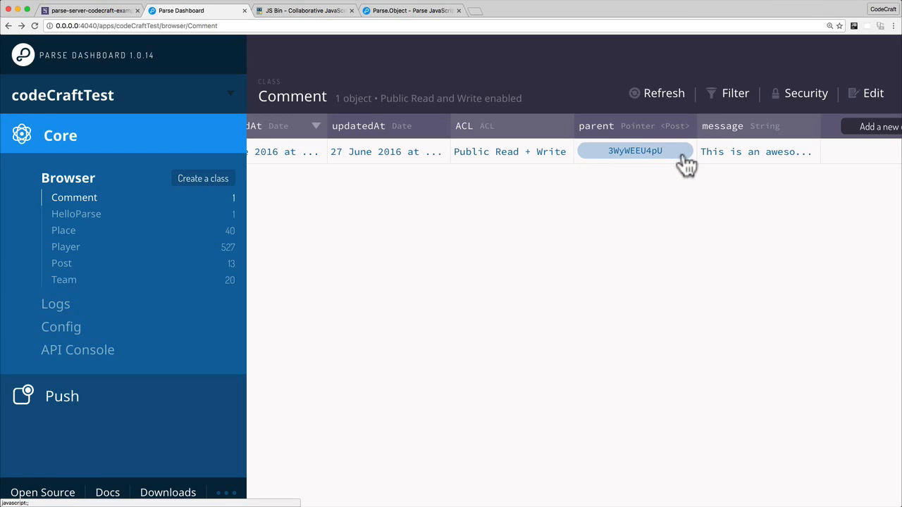
{"action": "mouse_move", "coordinate": [658, 261]}
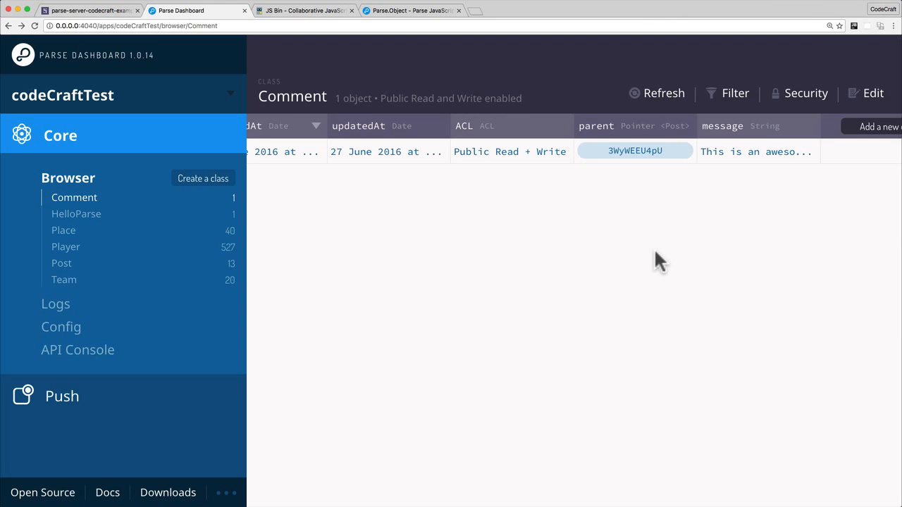
{"action": "mouse_move", "coordinate": [303, 10]}
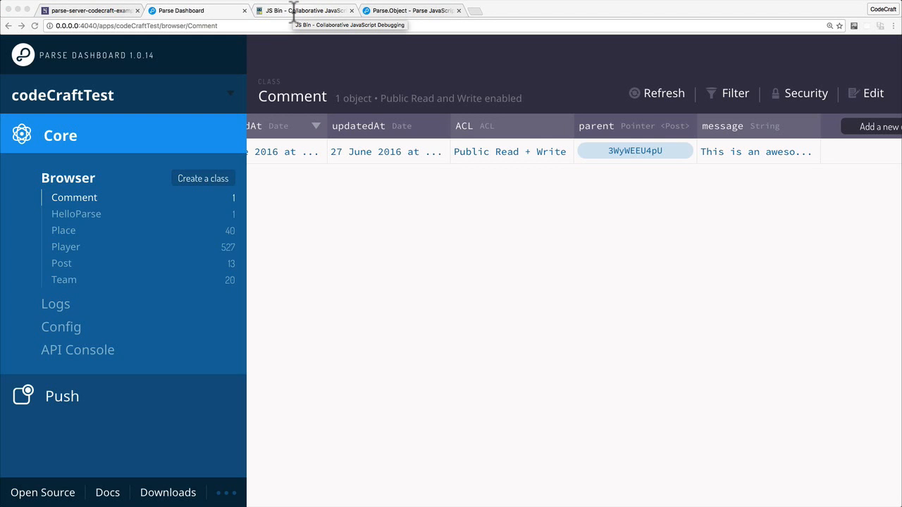
{"action": "mouse_move", "coordinate": [294, 10]}
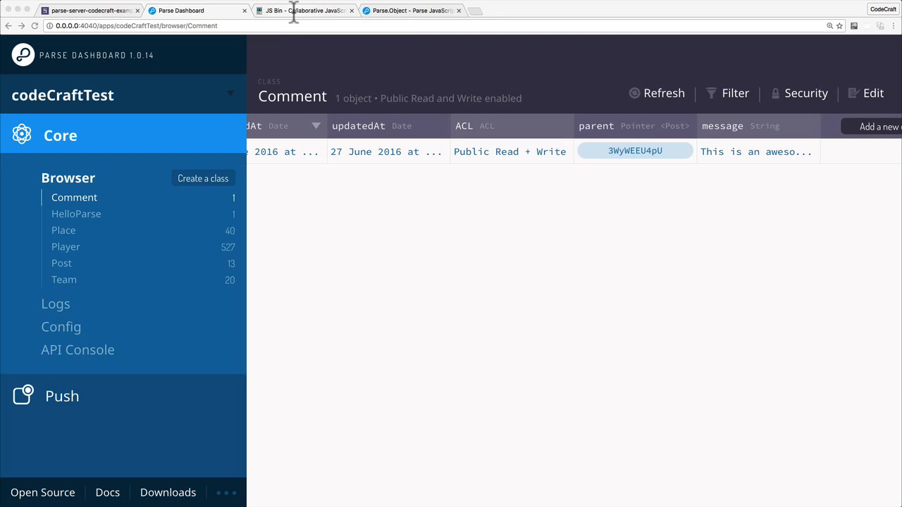
Back in JS Bin, add var comments = post.relation("comments"); in the comment-save callback.
{"action": "left_click", "coordinate": [304, 10]}
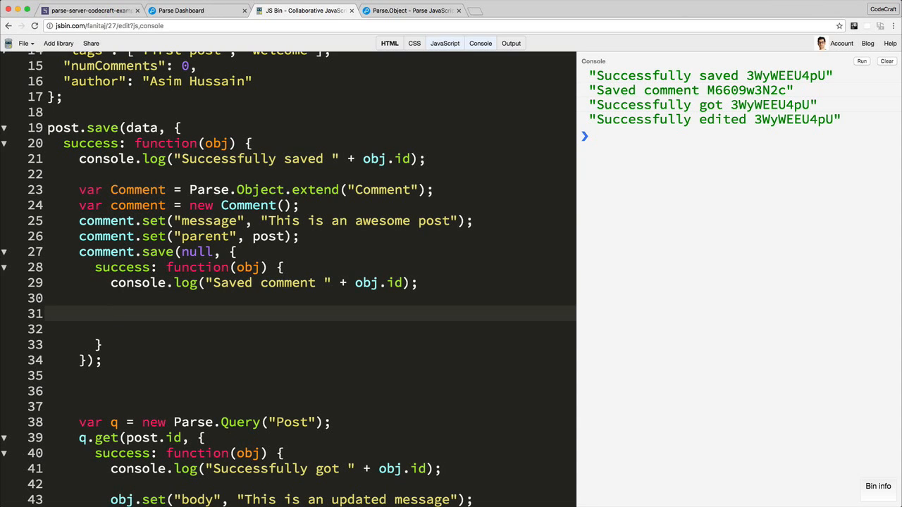
{"action": "type", "text": "post."}
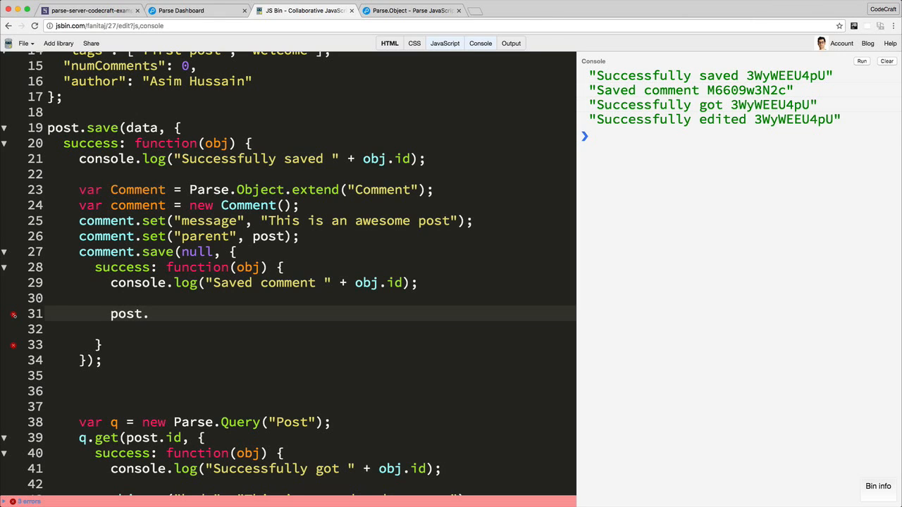
{"action": "type", "text": "var"}
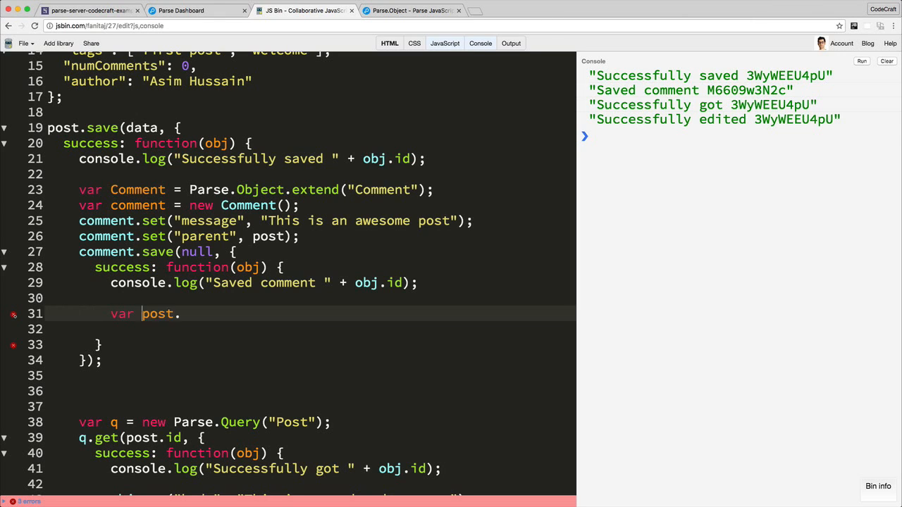
{"action": "type", "text": "comments ="}
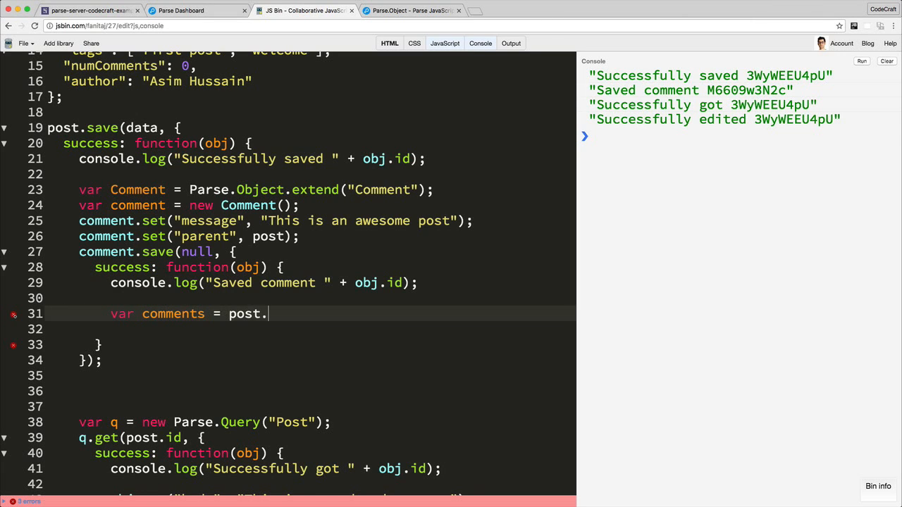
{"action": "type", "text": "relation"}
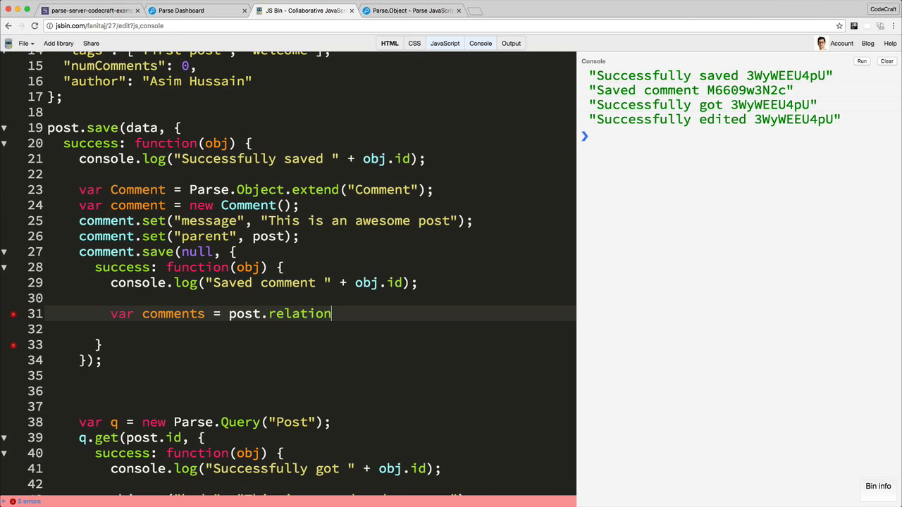
{"action": "type", "text": "(\"comments\")"}
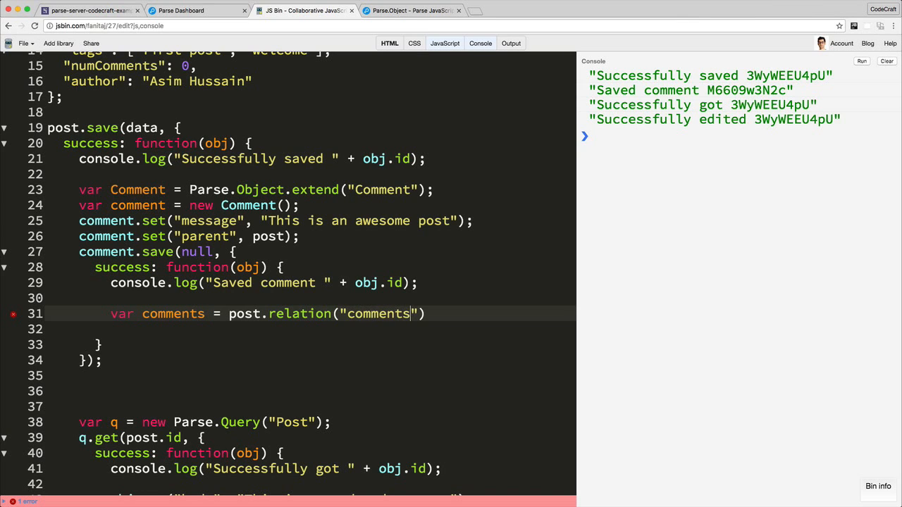
{"action": "type", "text": ";"}
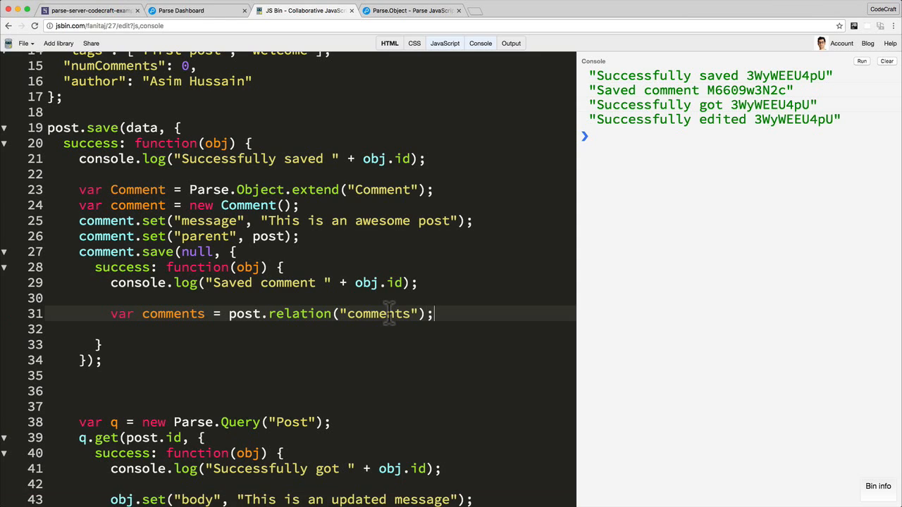
{"action": "mouse_move", "coordinate": [257, 313]}
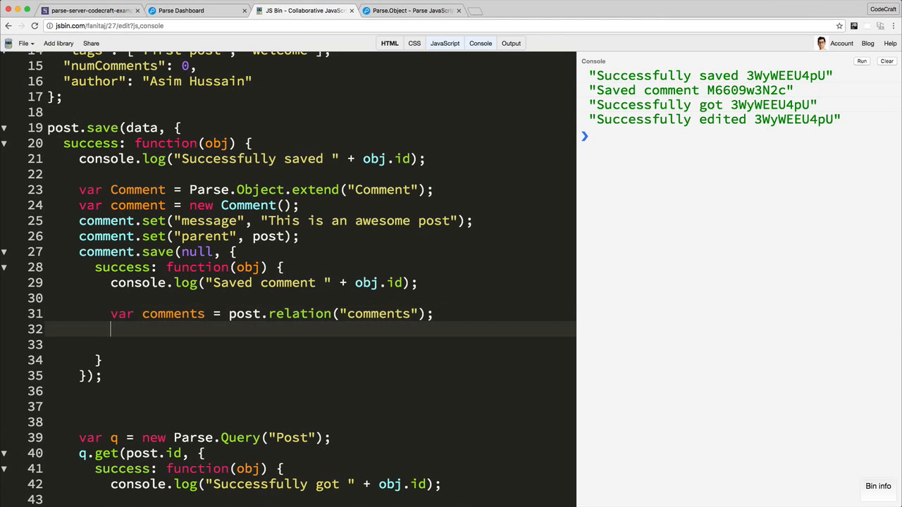
Add comments.add(comment); and post.save(); so the comment joins the relation and the post re-saves.
{"action": "type", "text": "comments."}
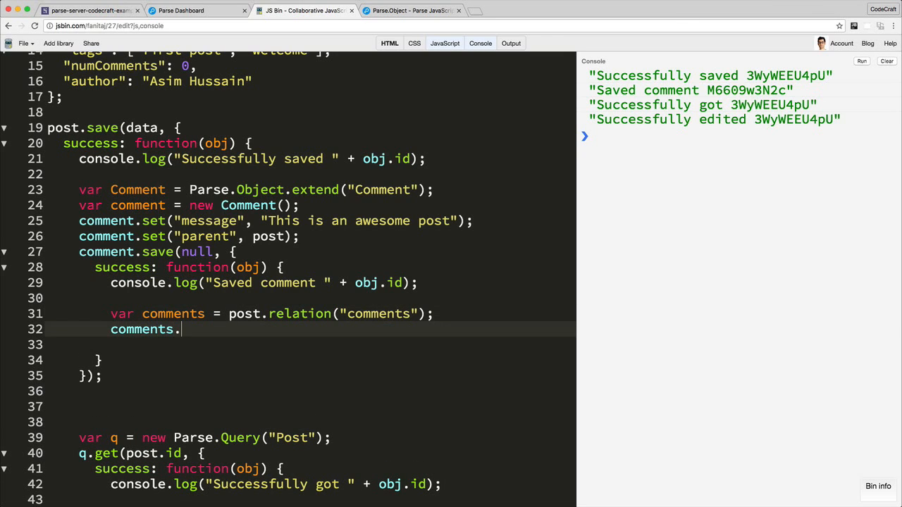
{"action": "type", "text": "add(comment);"}
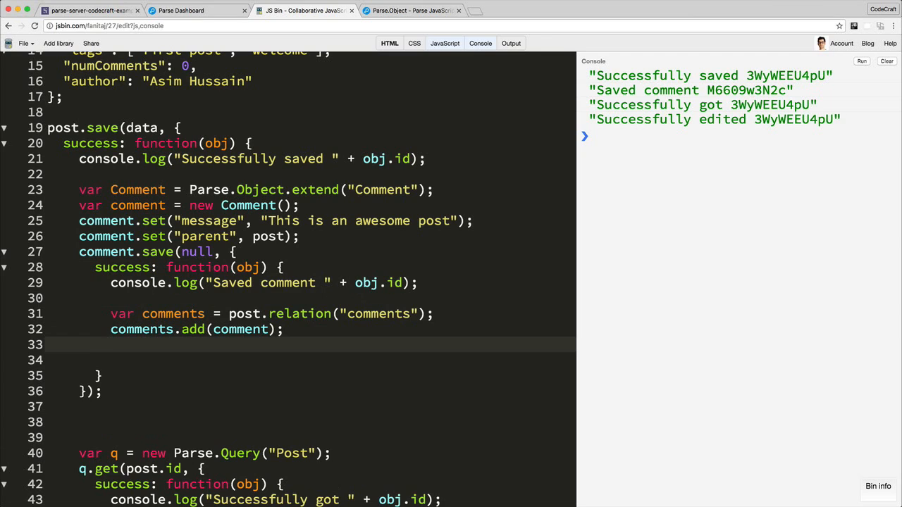
{"action": "type", "text": "post.save()"}
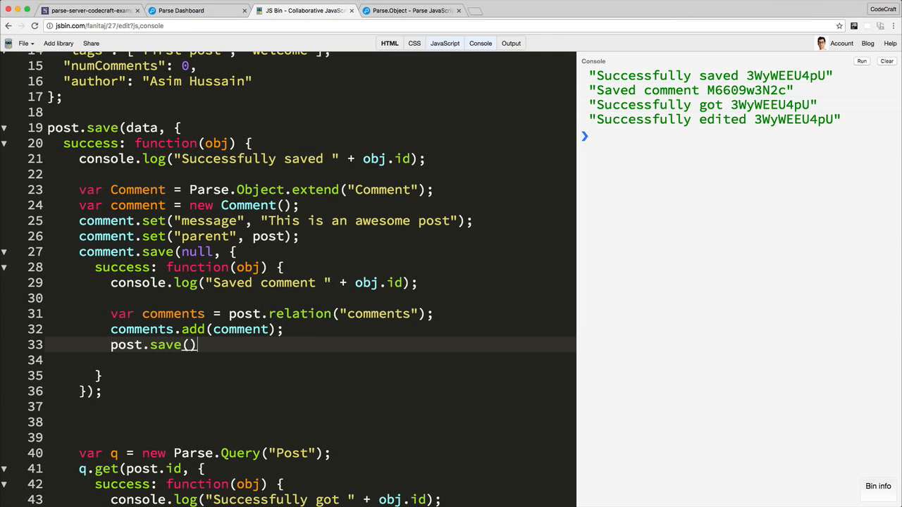
{"action": "type", "text": ";"}
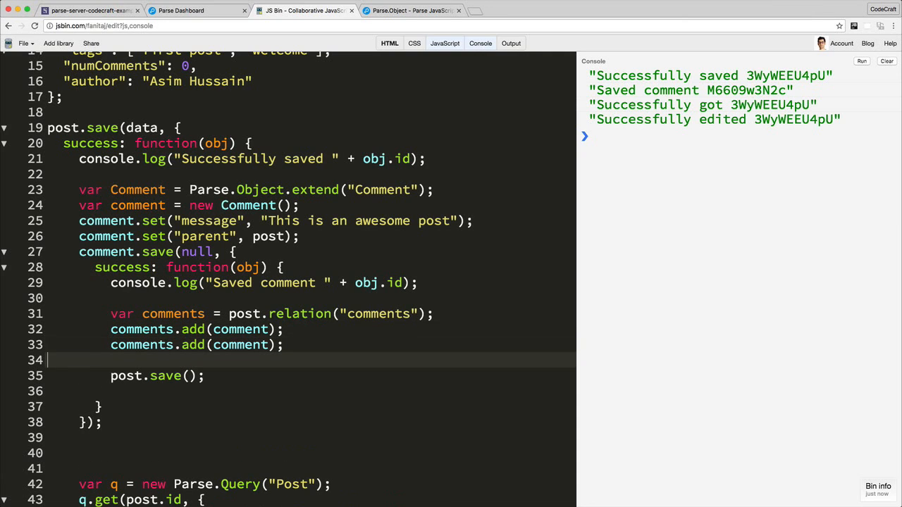
{"action": "type", "text": "comments.add(comment);"}
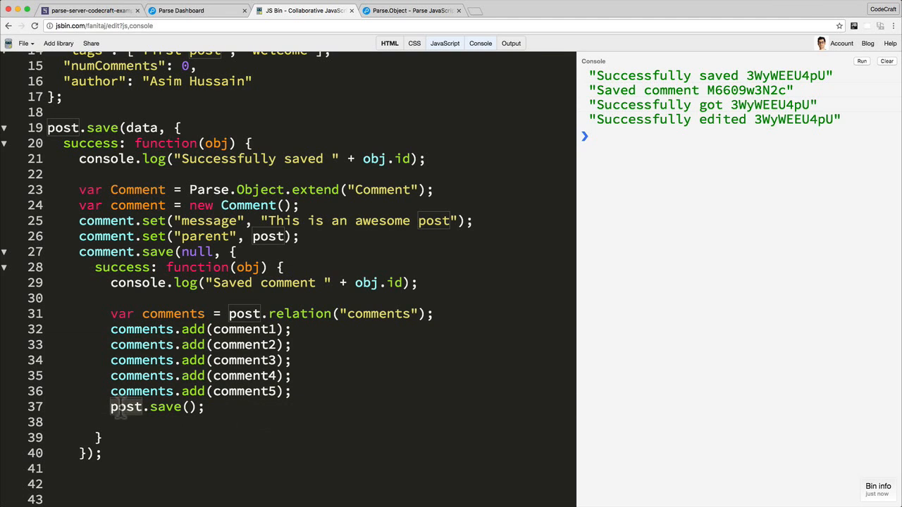
{"action": "mouse_move", "coordinate": [270, 400]}
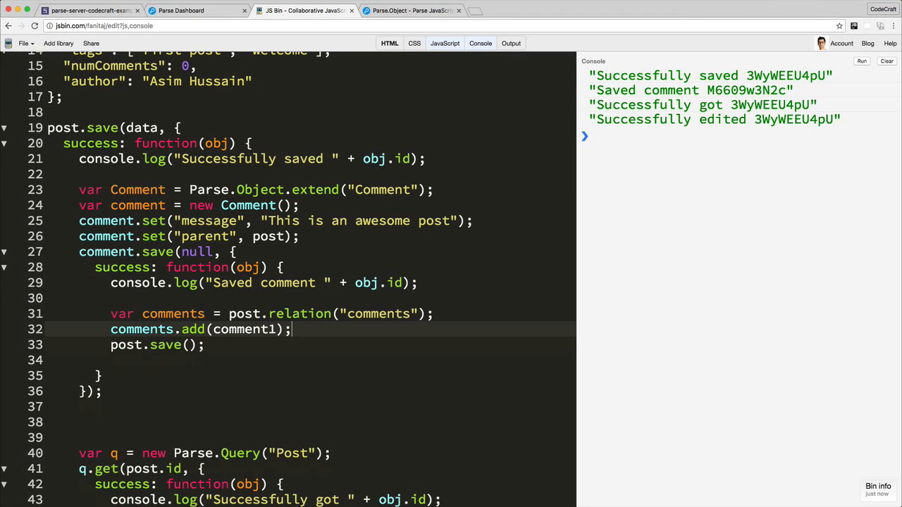
Restore the comment variable name, run the script, select post id 5zSWvILS1l and switch to Parse Dashboard.
{"action": "key", "text": "Backspace"}
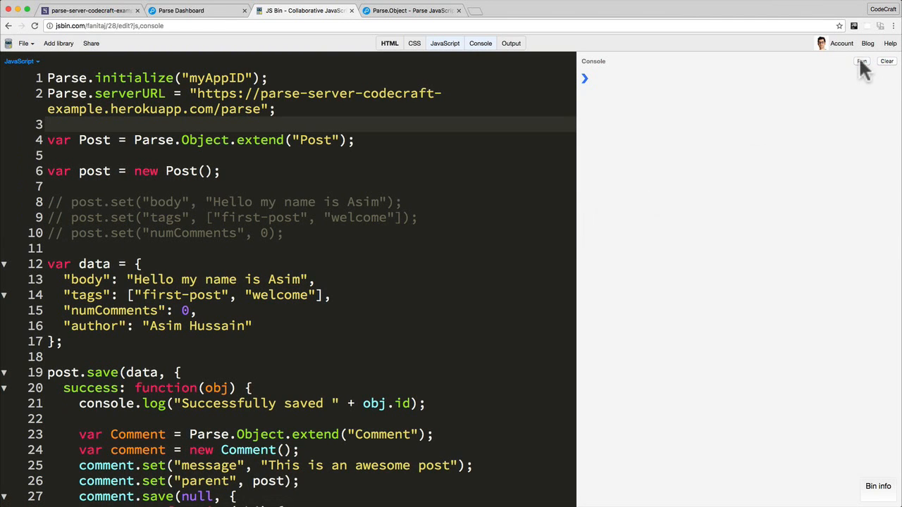
{"action": "left_click", "coordinate": [862, 62]}
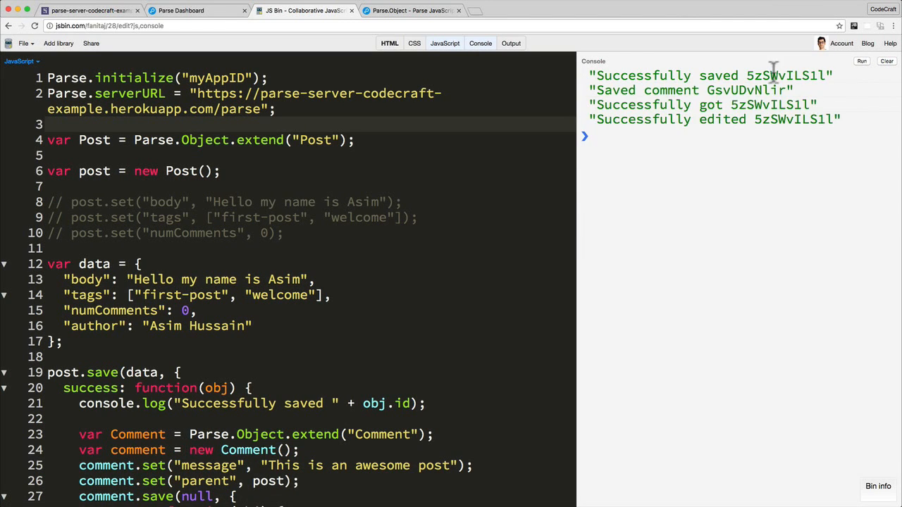
{"action": "double_click", "coordinate": [785, 75]}
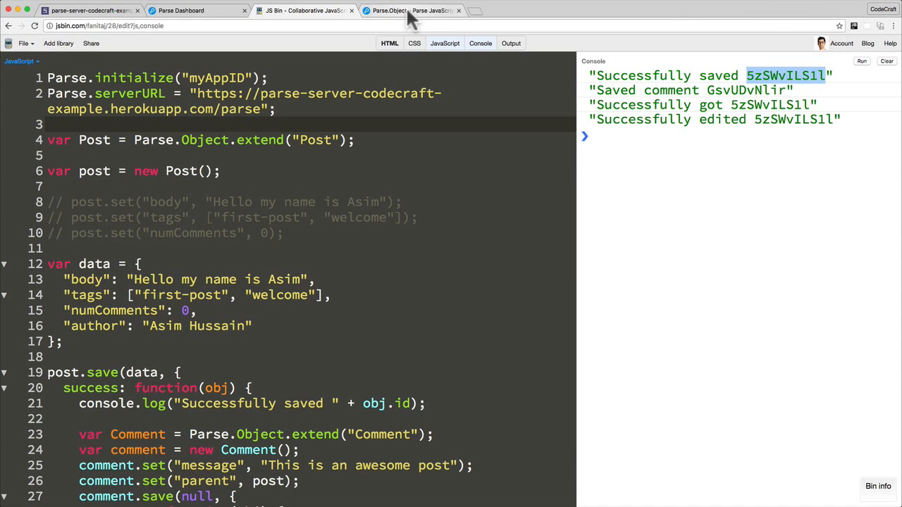
{"action": "left_click", "coordinate": [180, 10]}
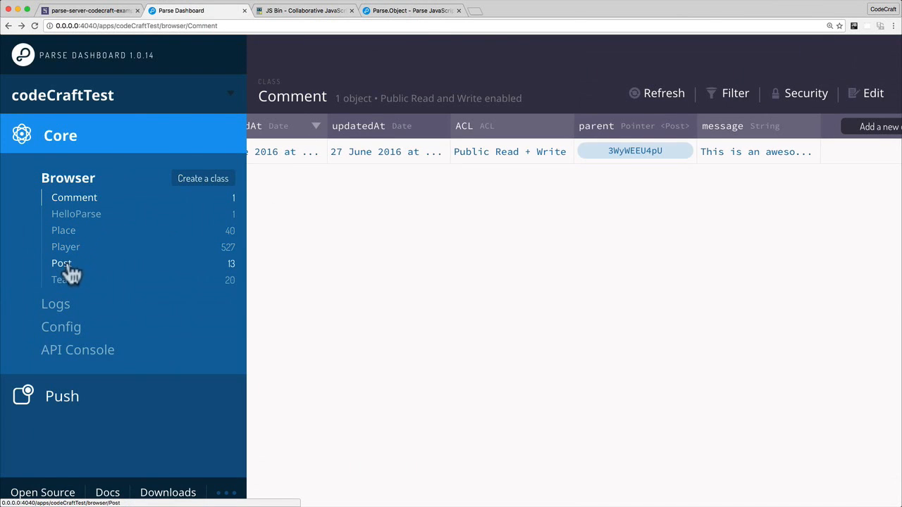
In the Post class, view post 5zSWvILS1l's comments relation and follow the comment's parent pointer.
{"action": "left_click", "coordinate": [61, 262]}
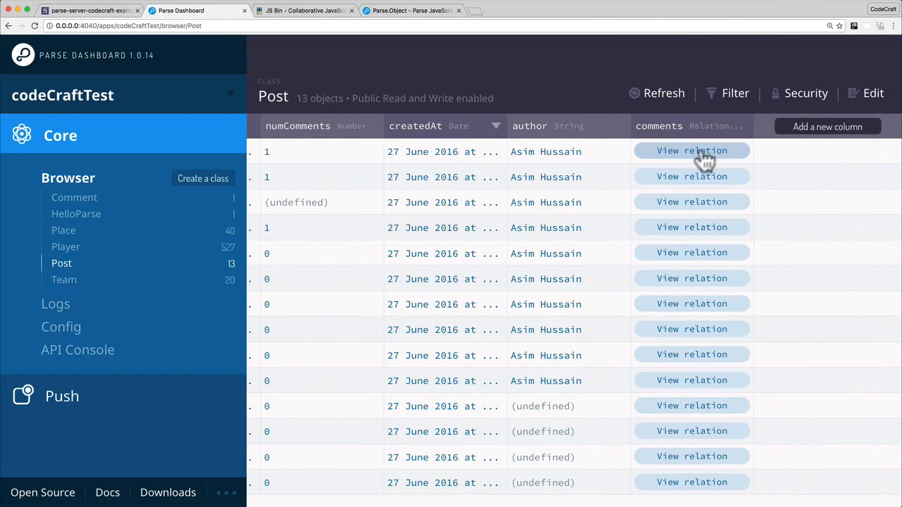
{"action": "left_click", "coordinate": [691, 150]}
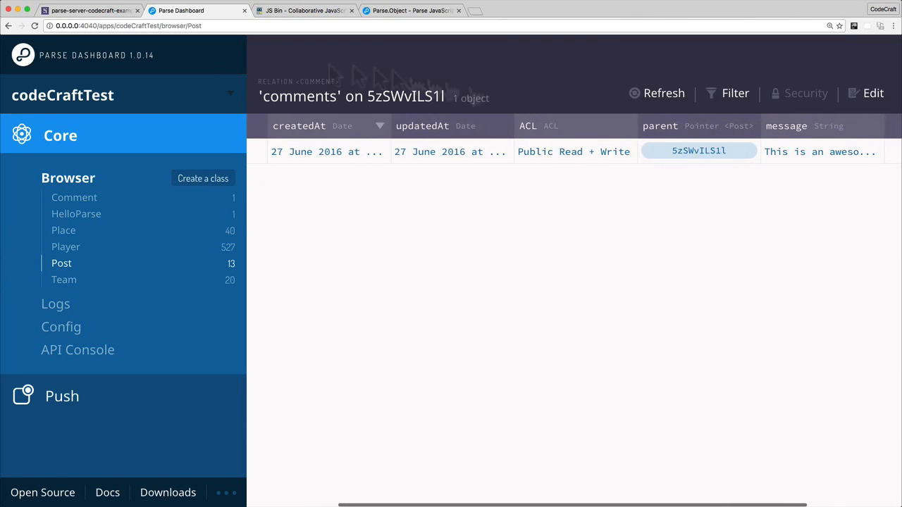
{"action": "left_click", "coordinate": [698, 150]}
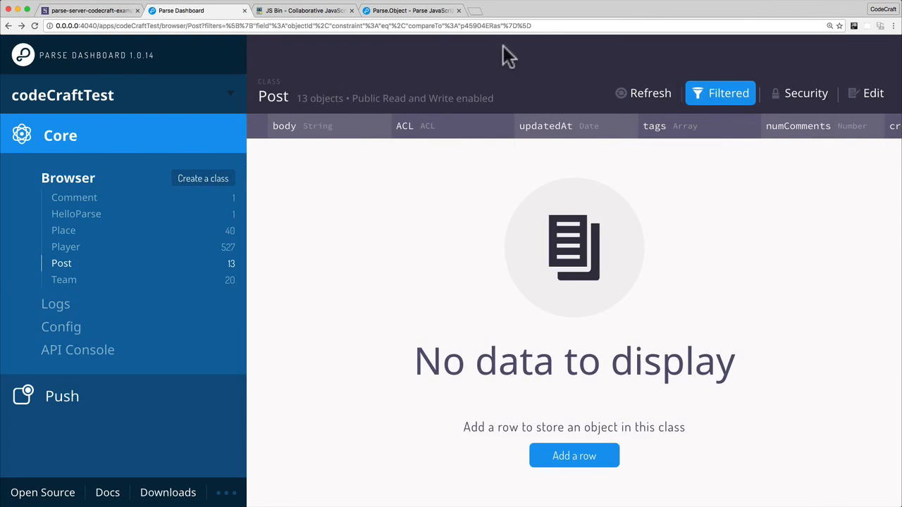
Return to the post list and view an older post's empty comments relation.
{"action": "left_click", "coordinate": [720, 93]}
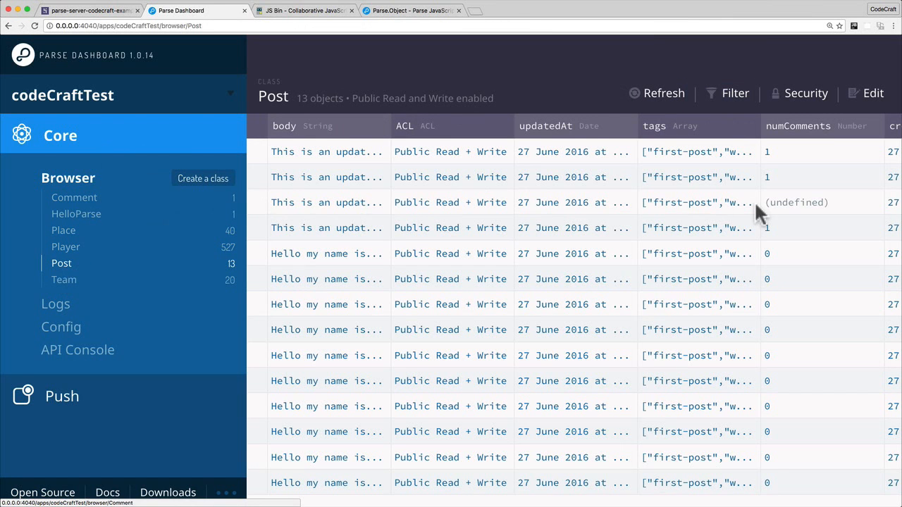
{"action": "scroll", "scroll_direction": "right", "scroll_amount": 3}
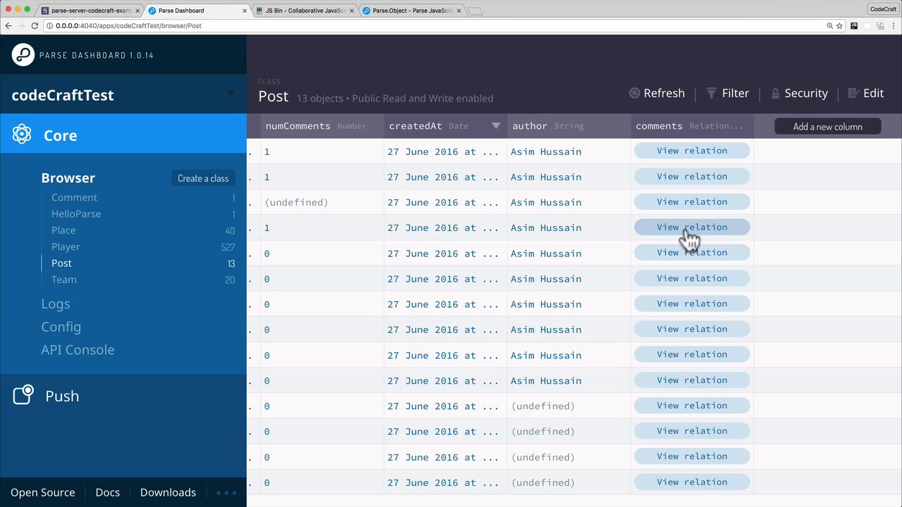
{"action": "left_click", "coordinate": [691, 227]}
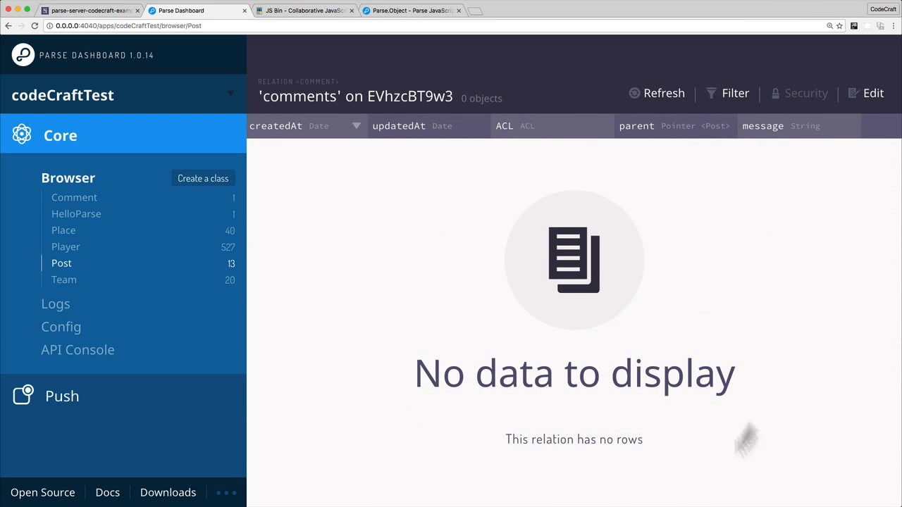
{"action": "mouse_move", "coordinate": [451, 384]}
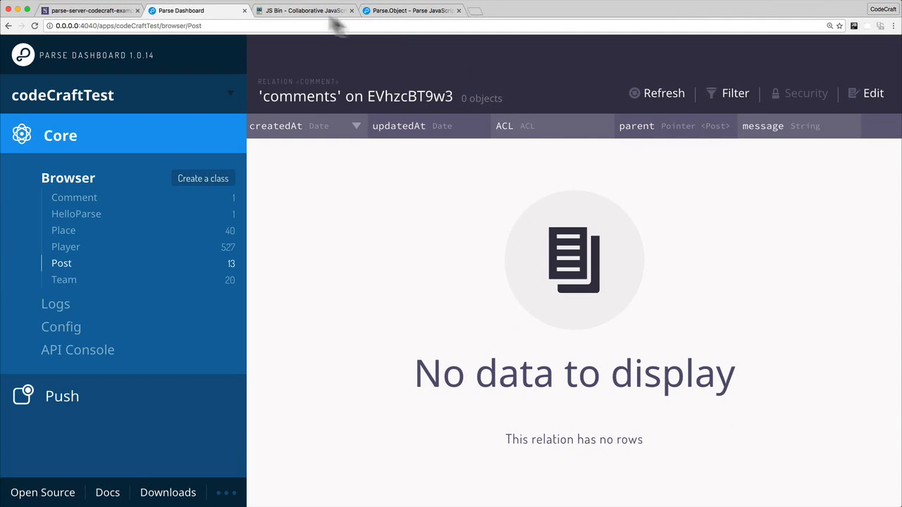
Back in JS Bin, select the parent-setting line and the relation/add lines to review, then deselect.
{"action": "left_click", "coordinate": [305, 9]}
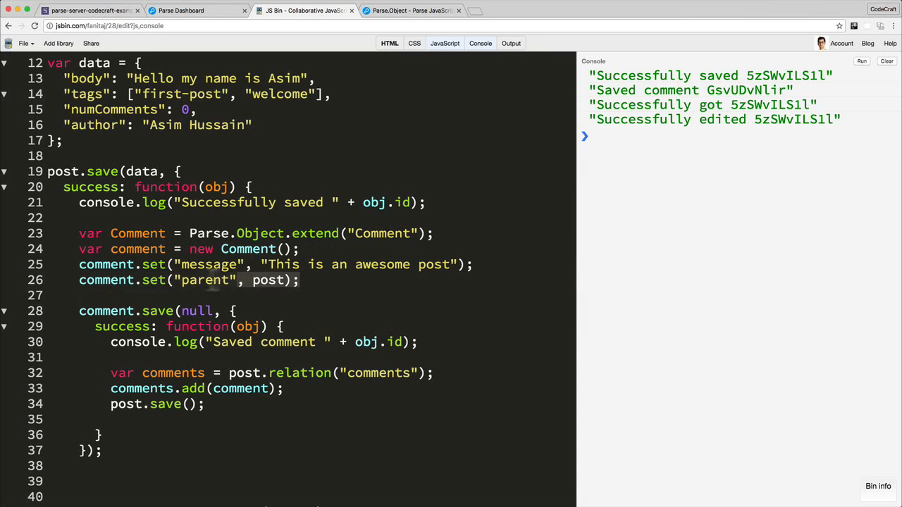
{"action": "triple_click", "coordinate": [176, 280]}
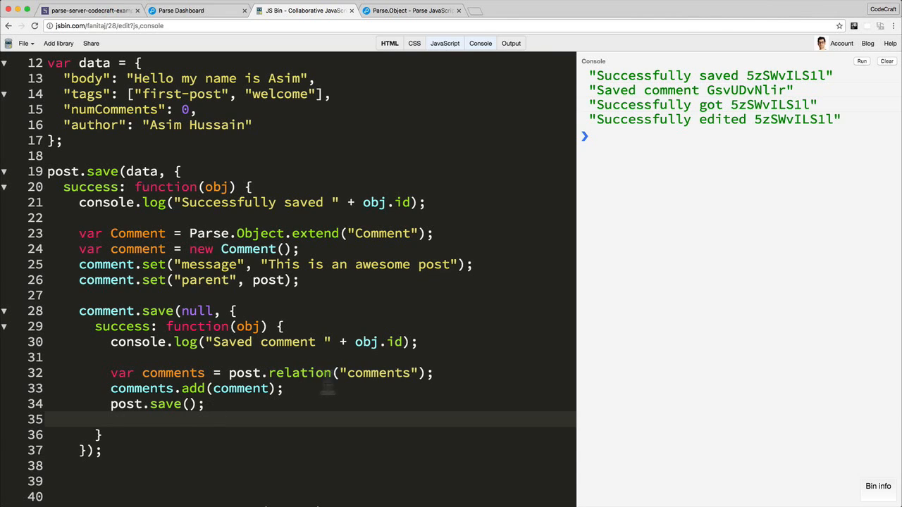
{"action": "double_click", "coordinate": [300, 372]}
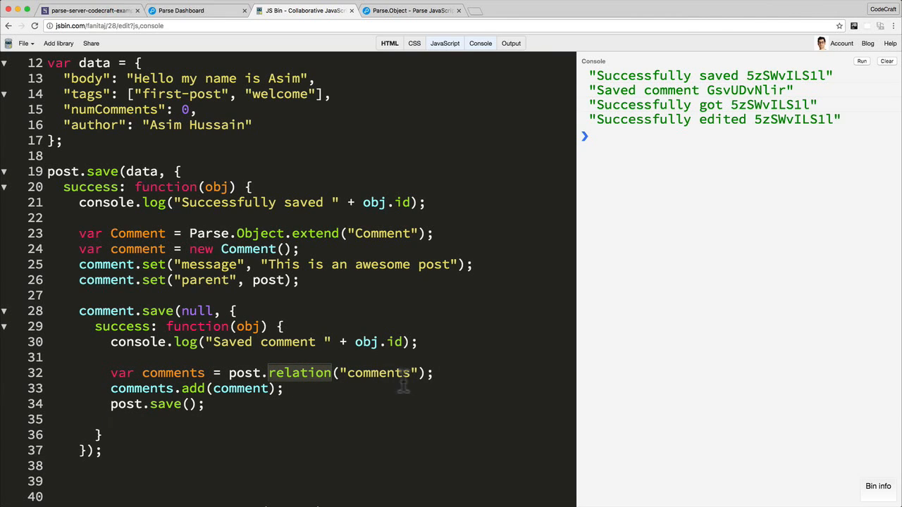
{"action": "double_click", "coordinate": [377, 373]}
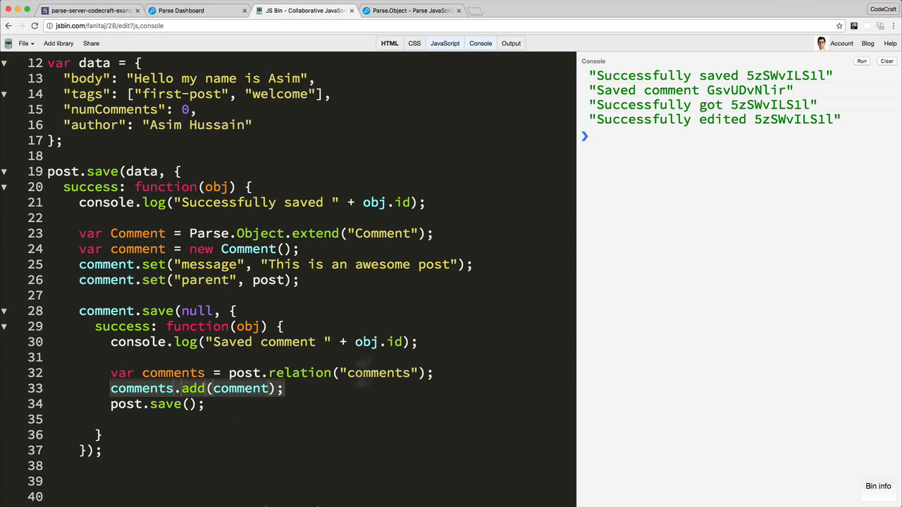
{"action": "mouse_move", "coordinate": [303, 391]}
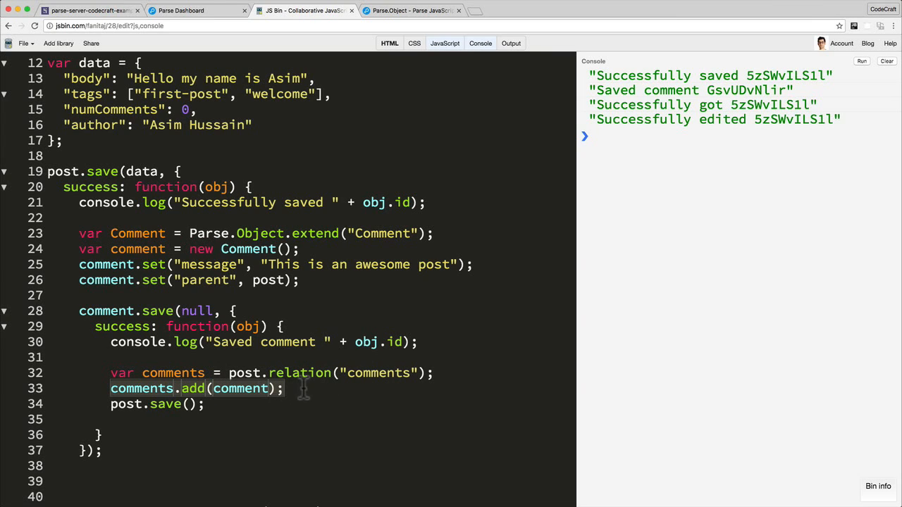
{"action": "left_click", "coordinate": [289, 388]}
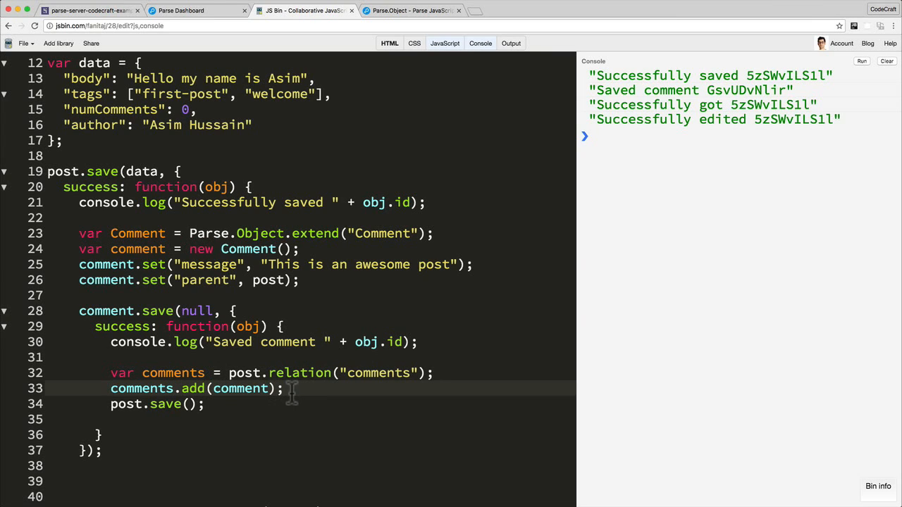